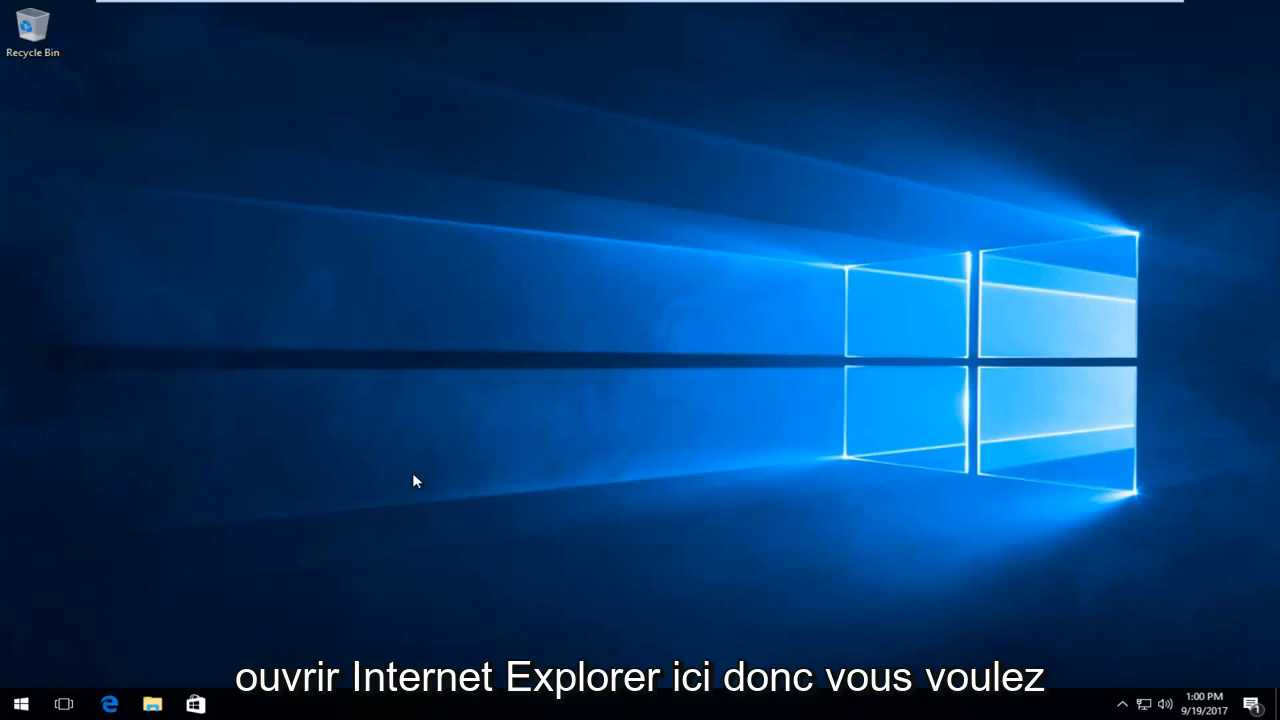
{"action": "mouse_move", "coordinate": [2, 297]}
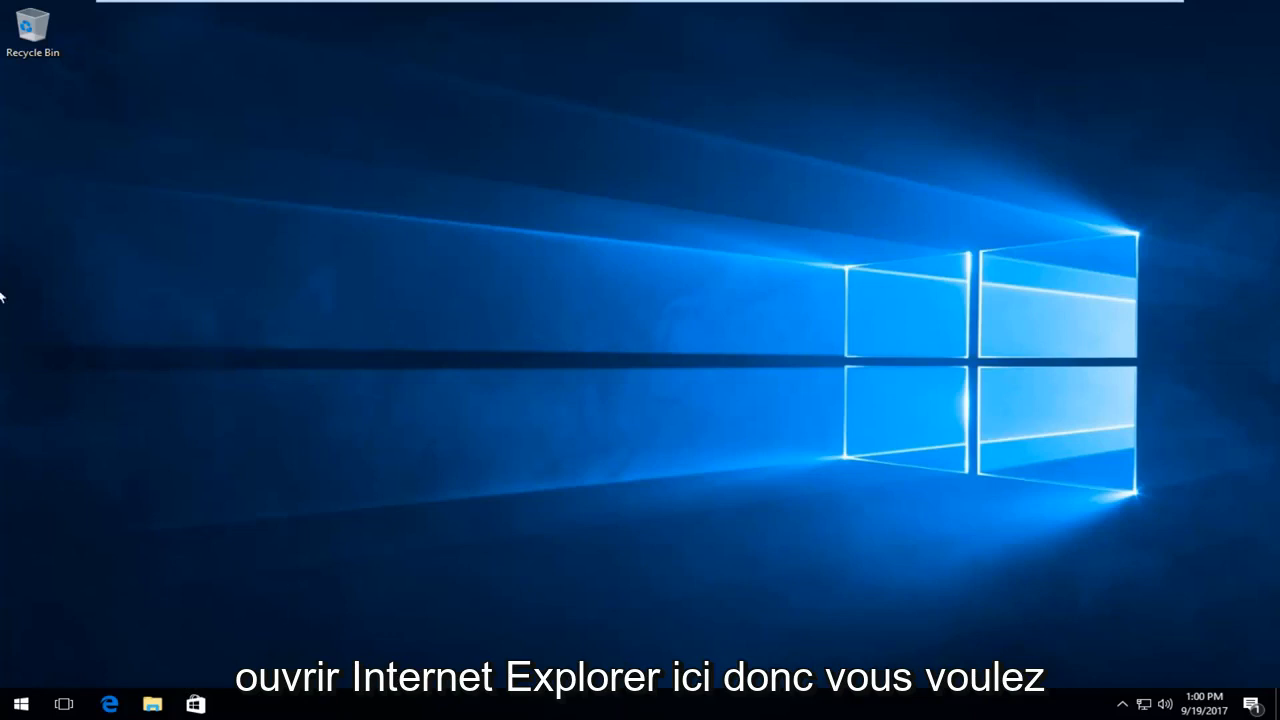
Search the Start menu for 'internet e' and launch the Internet Explorer desktop app.
{"action": "left_click", "coordinate": [20, 703]}
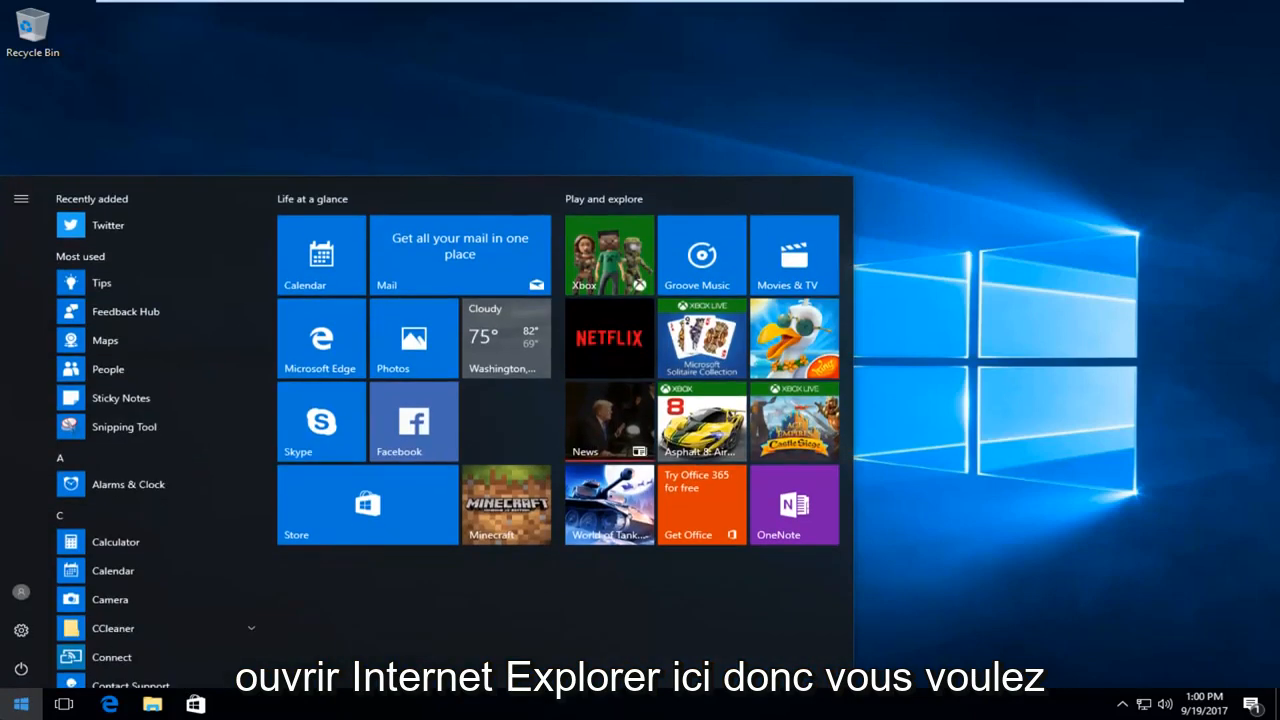
{"action": "type", "text": "internet ex"}
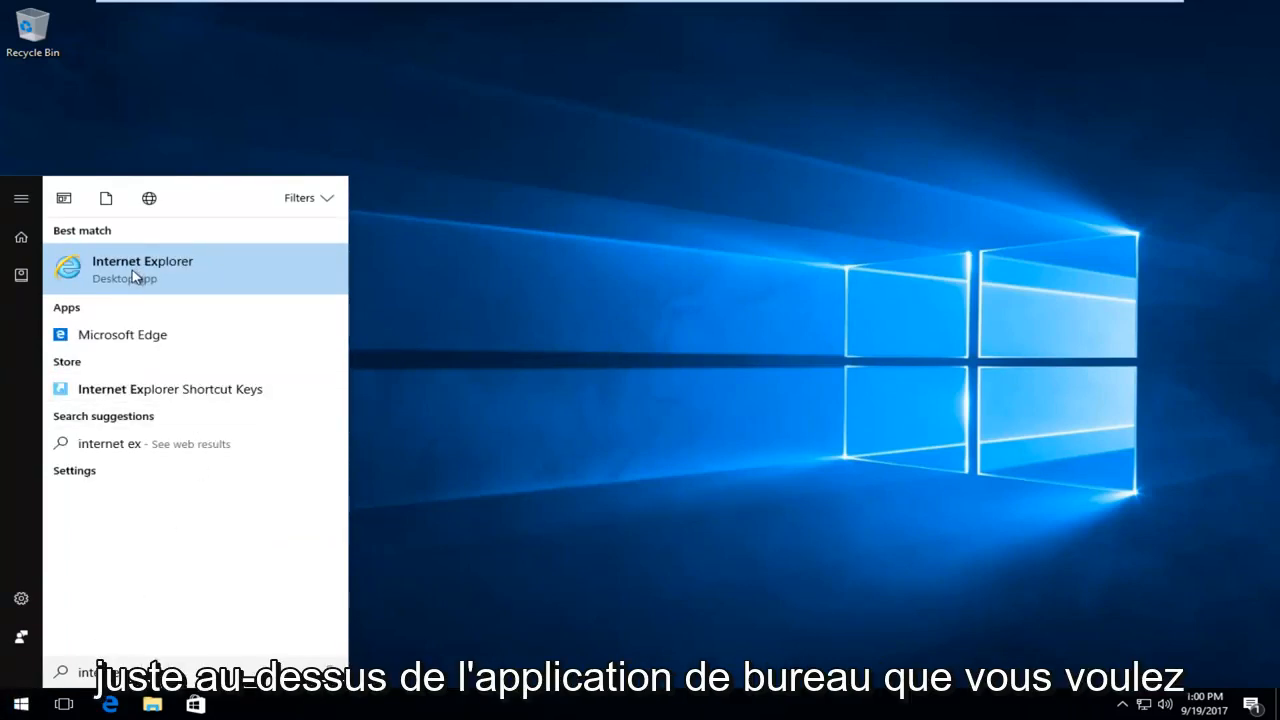
{"action": "left_click", "coordinate": [142, 261]}
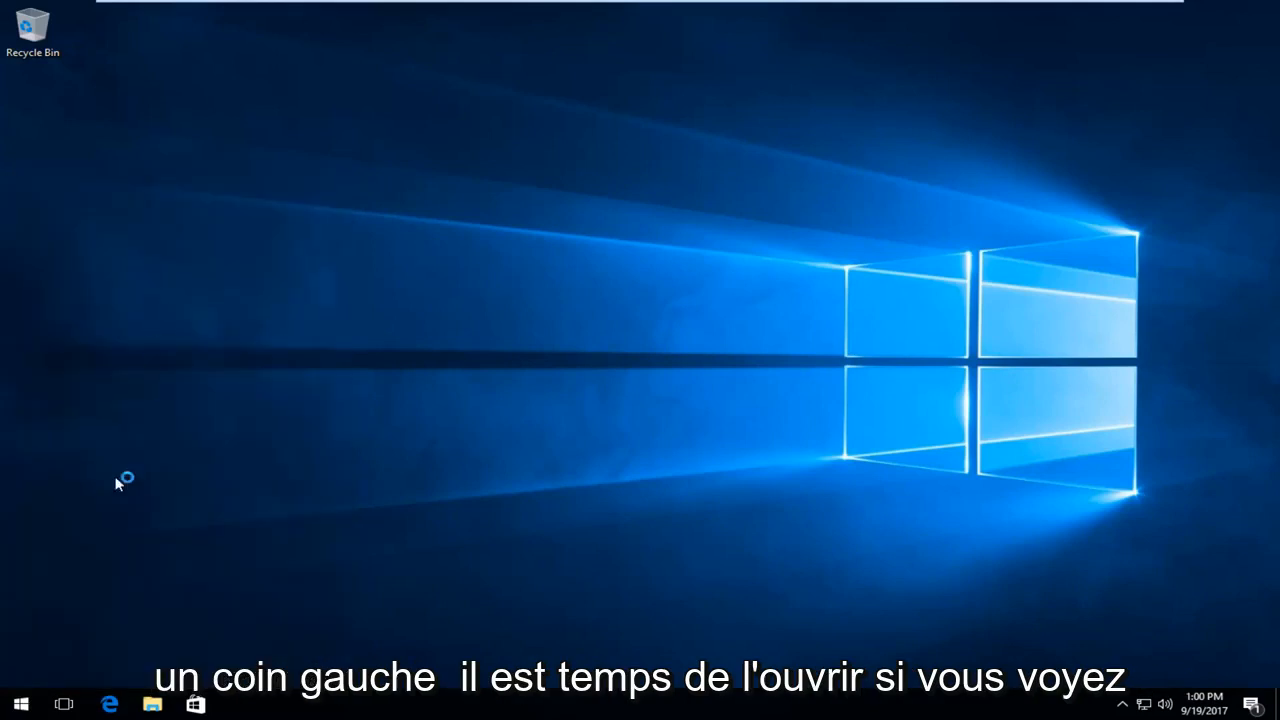
Turn off SmartScreen Filter through Internet Explorer's Tools > Safety menu and confirm with OK.
{"action": "left_click", "coordinate": [240, 704]}
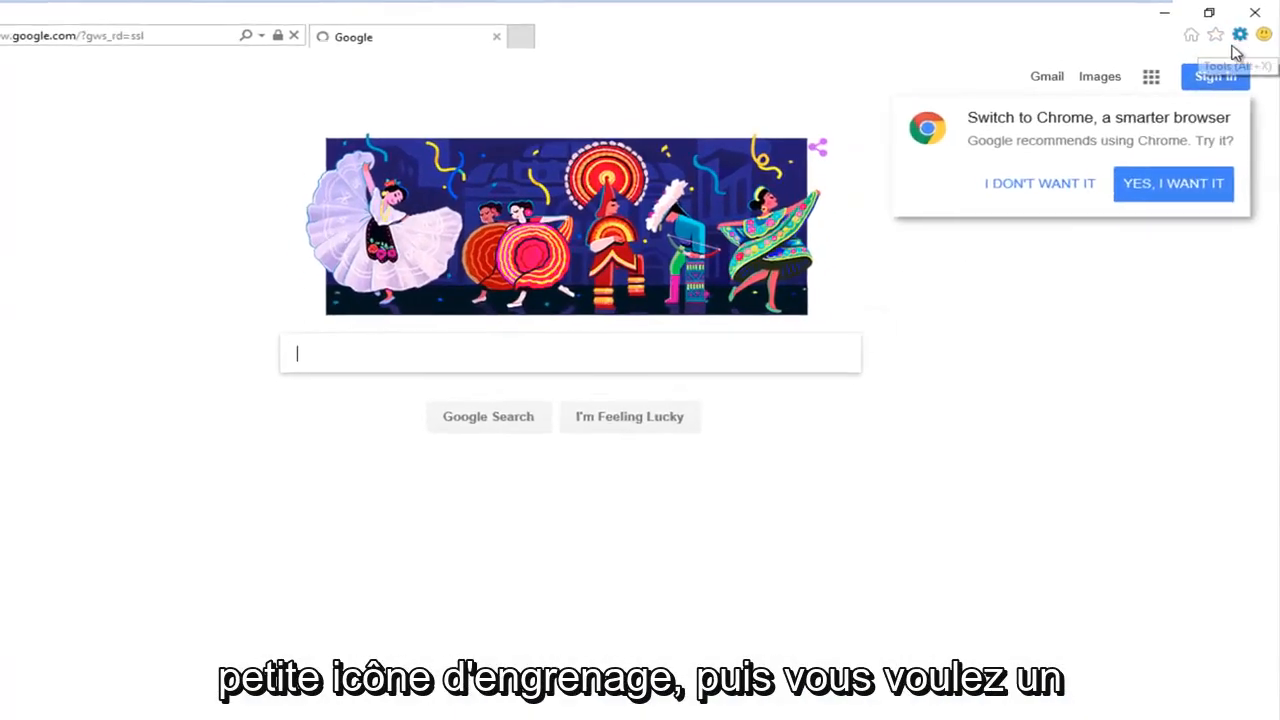
{"action": "left_click", "coordinate": [1238, 34]}
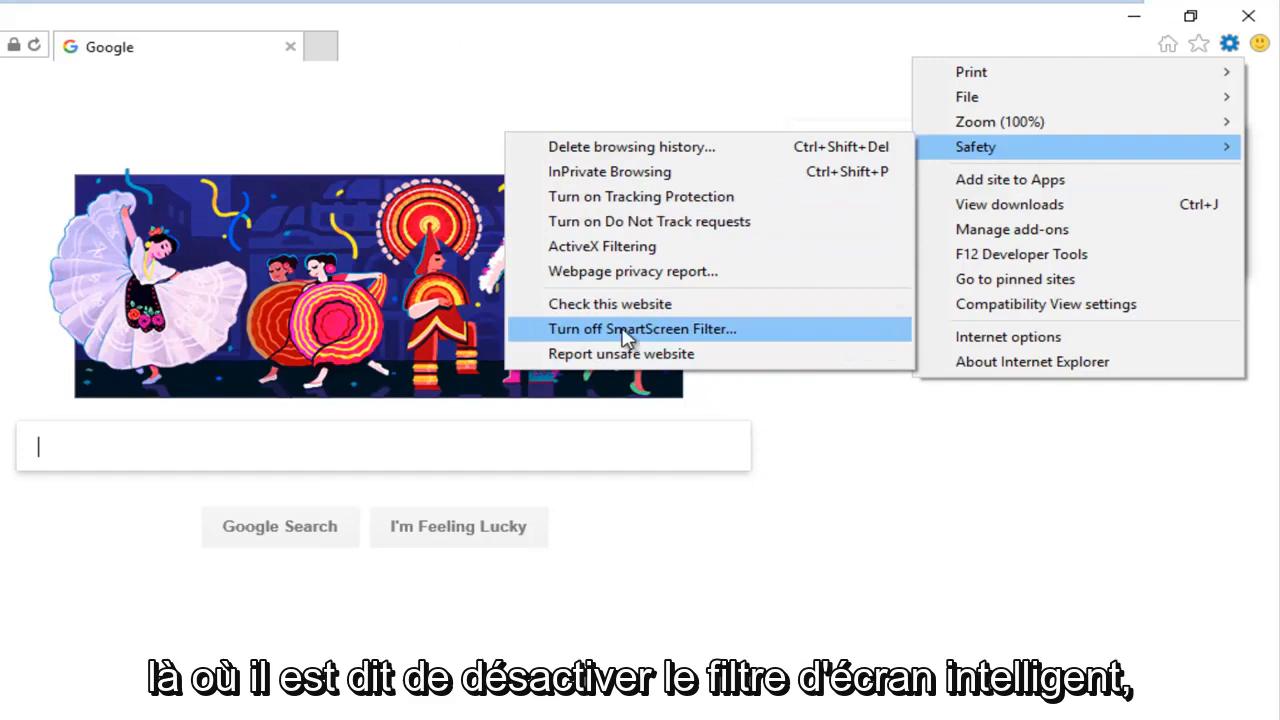
{"action": "left_click", "coordinate": [642, 328]}
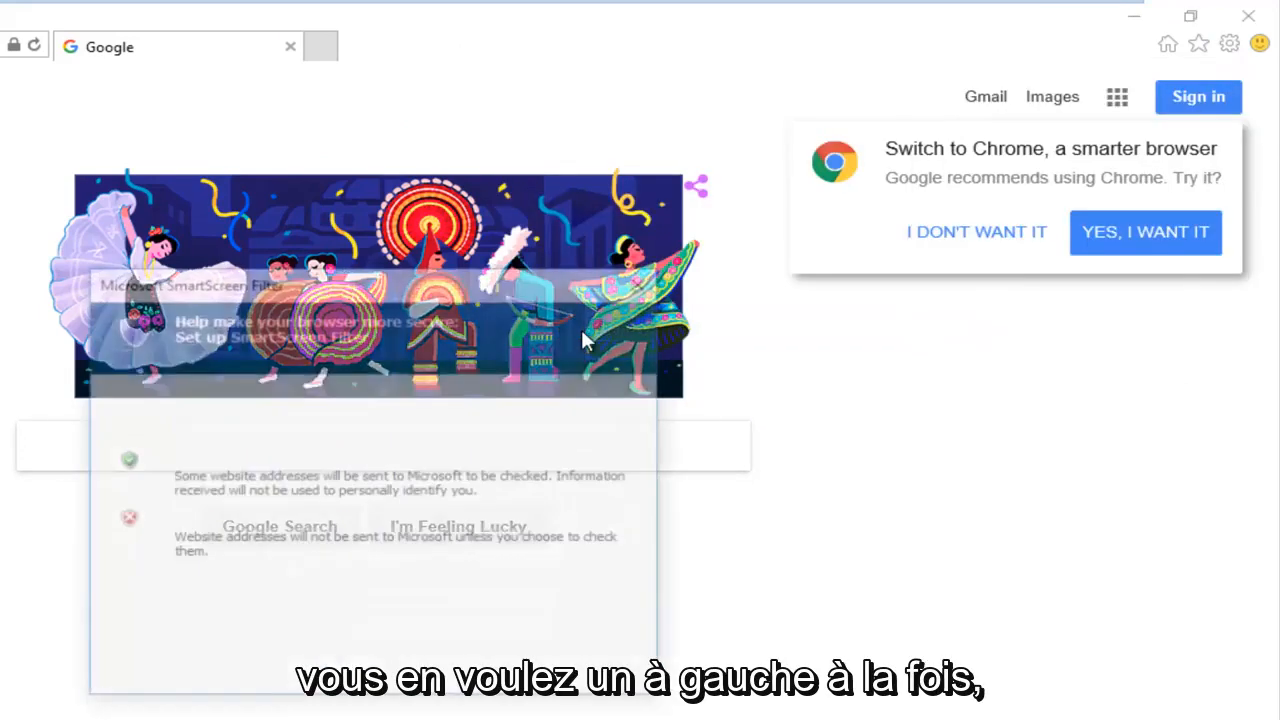
{"action": "left_click", "coordinate": [420, 429]}
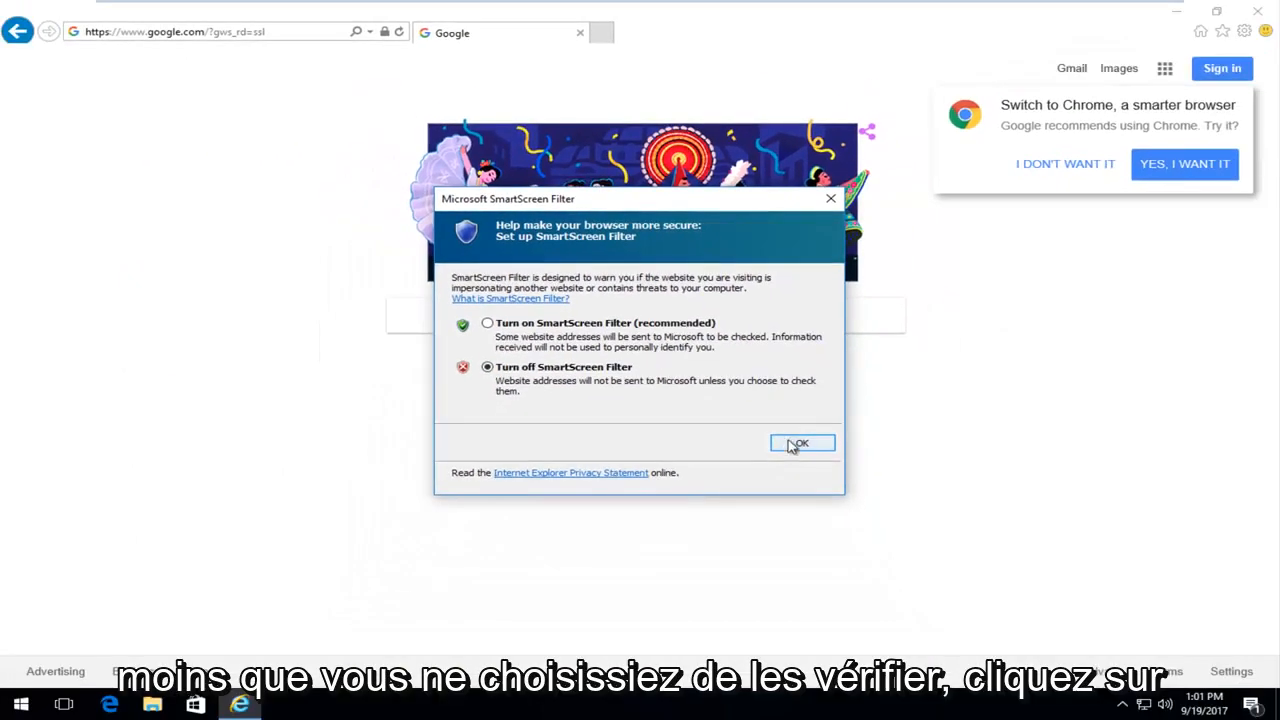
{"action": "left_click", "coordinate": [801, 443]}
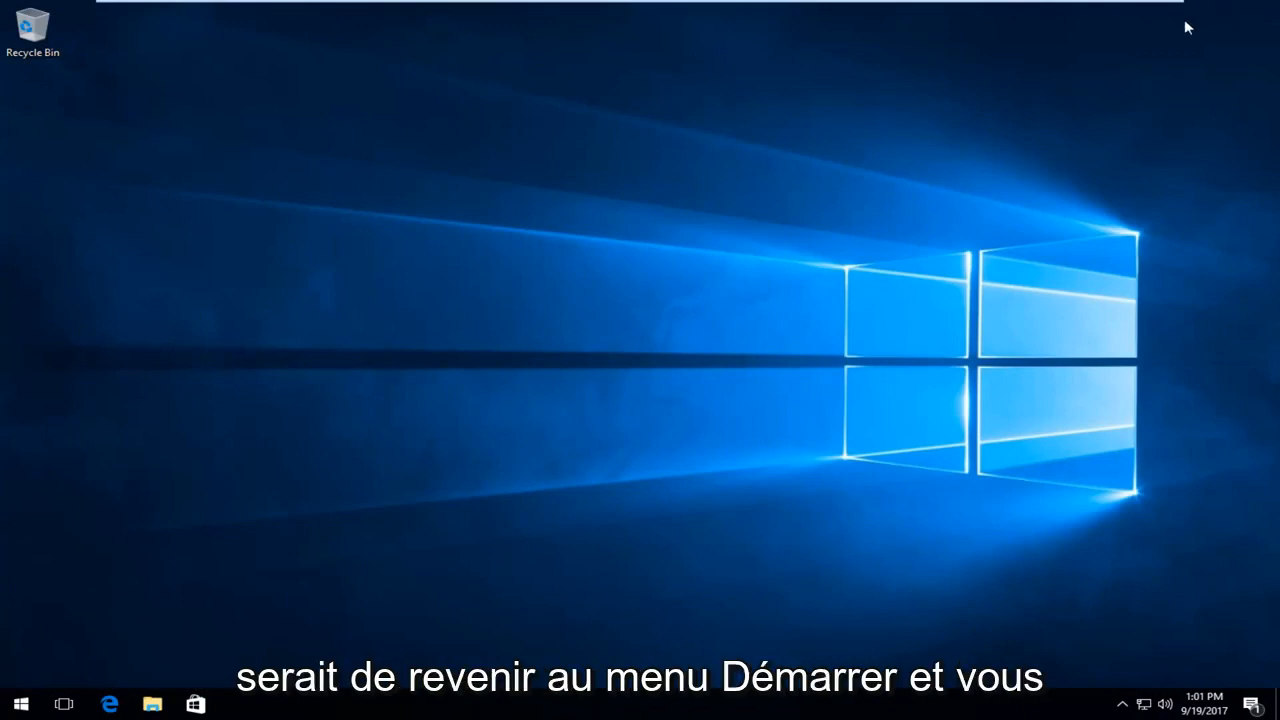
Open Windows Settings from the Start menu's Settings gear.
{"action": "left_click", "coordinate": [20, 704]}
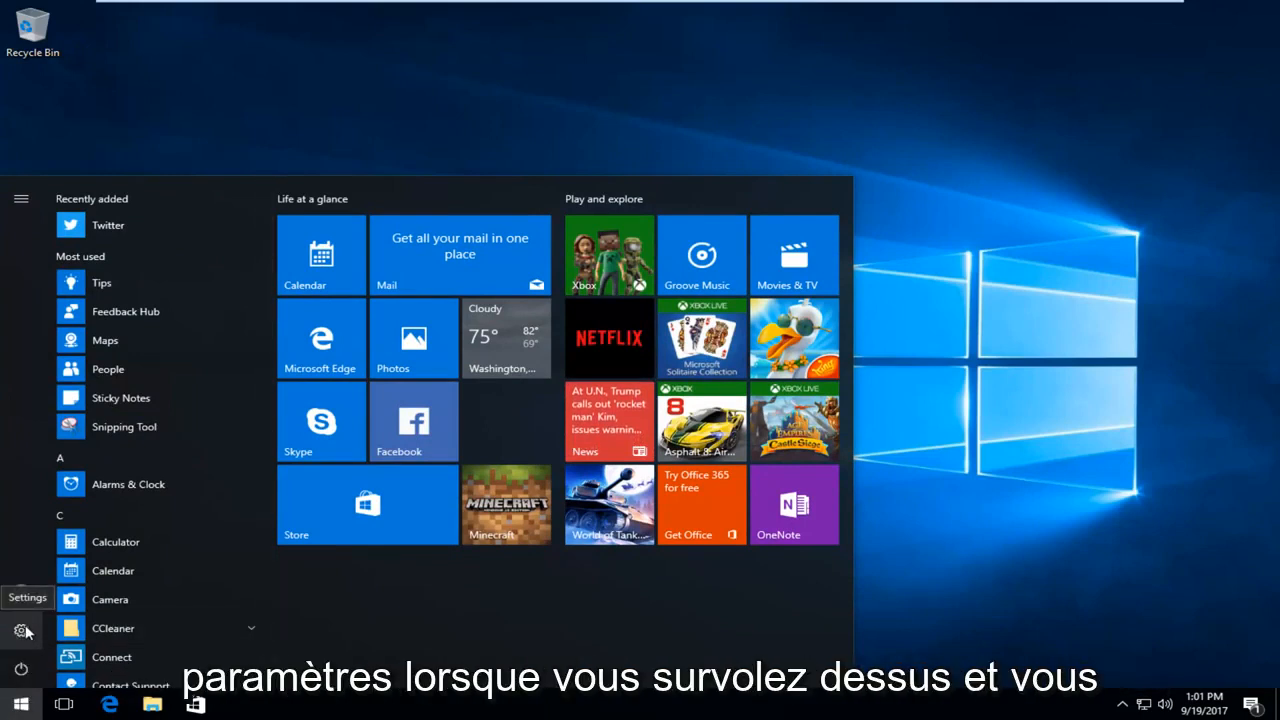
{"action": "left_click", "coordinate": [21, 631]}
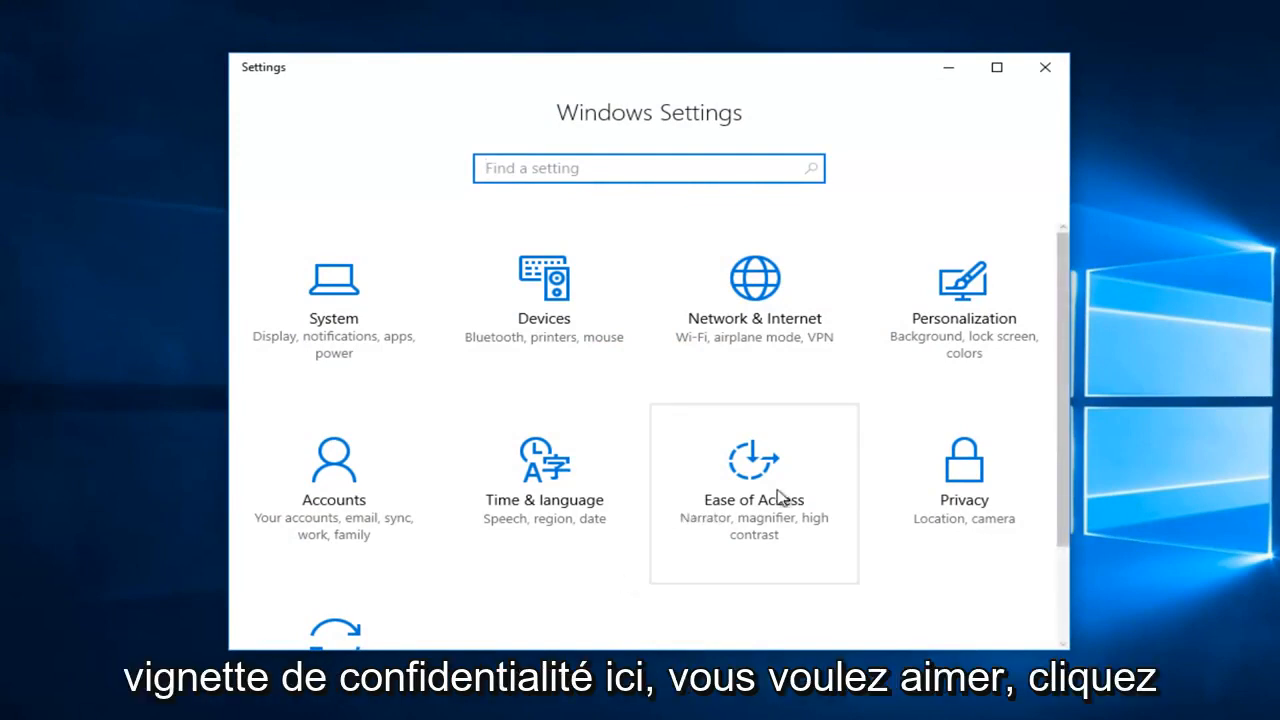
On the Privacy > General page, toggle the SmartScreen web content check for Store apps Off.
{"action": "scroll", "scroll_direction": "down", "scroll_amount": 3}
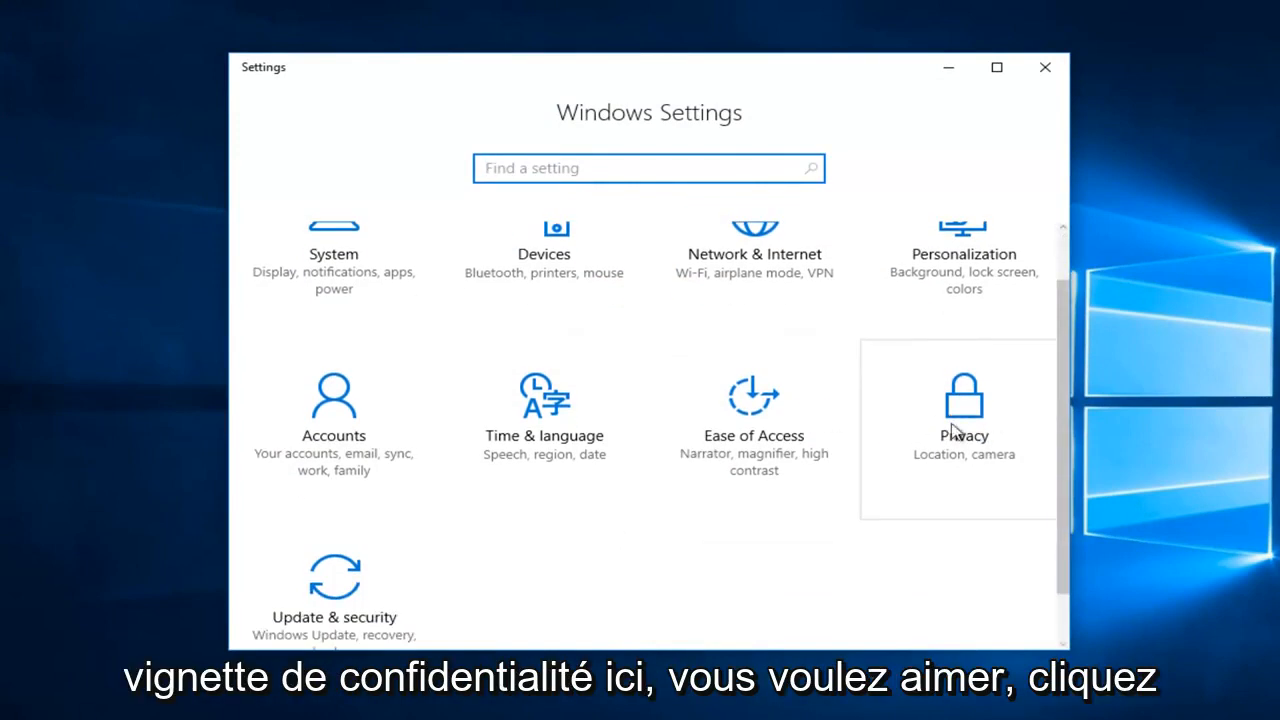
{"action": "left_click", "coordinate": [963, 410]}
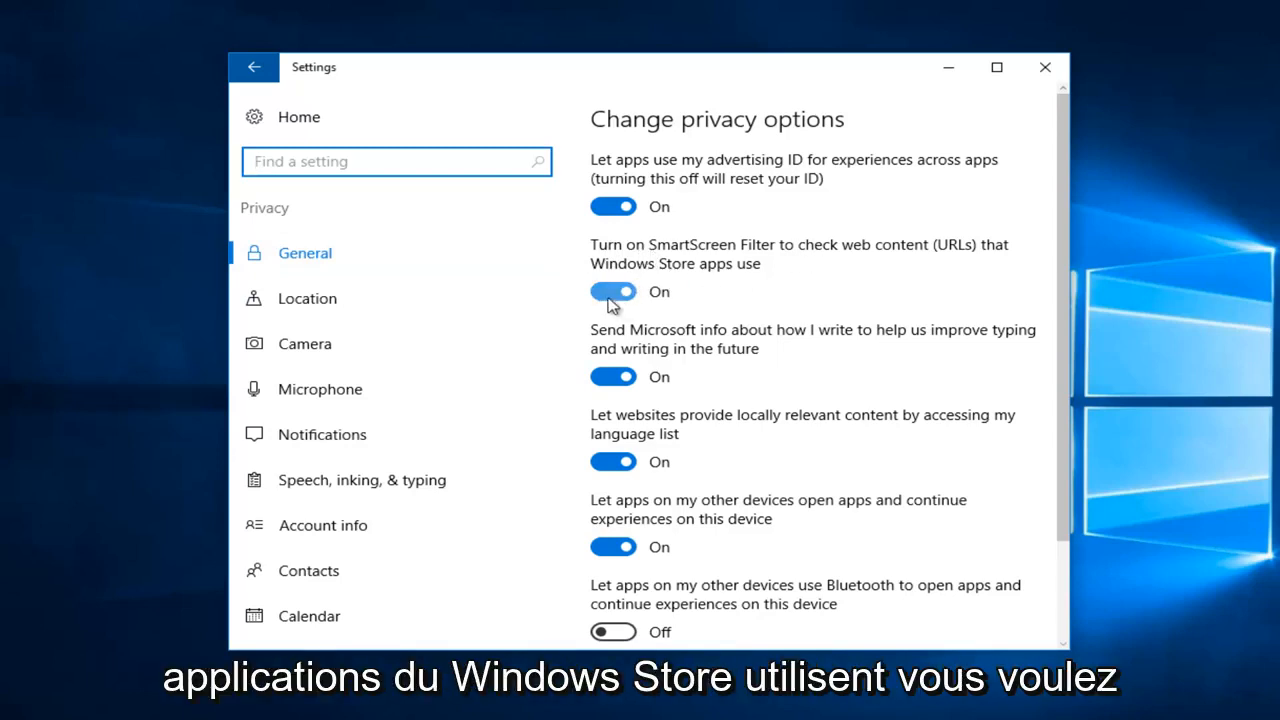
{"action": "left_click", "coordinate": [613, 291]}
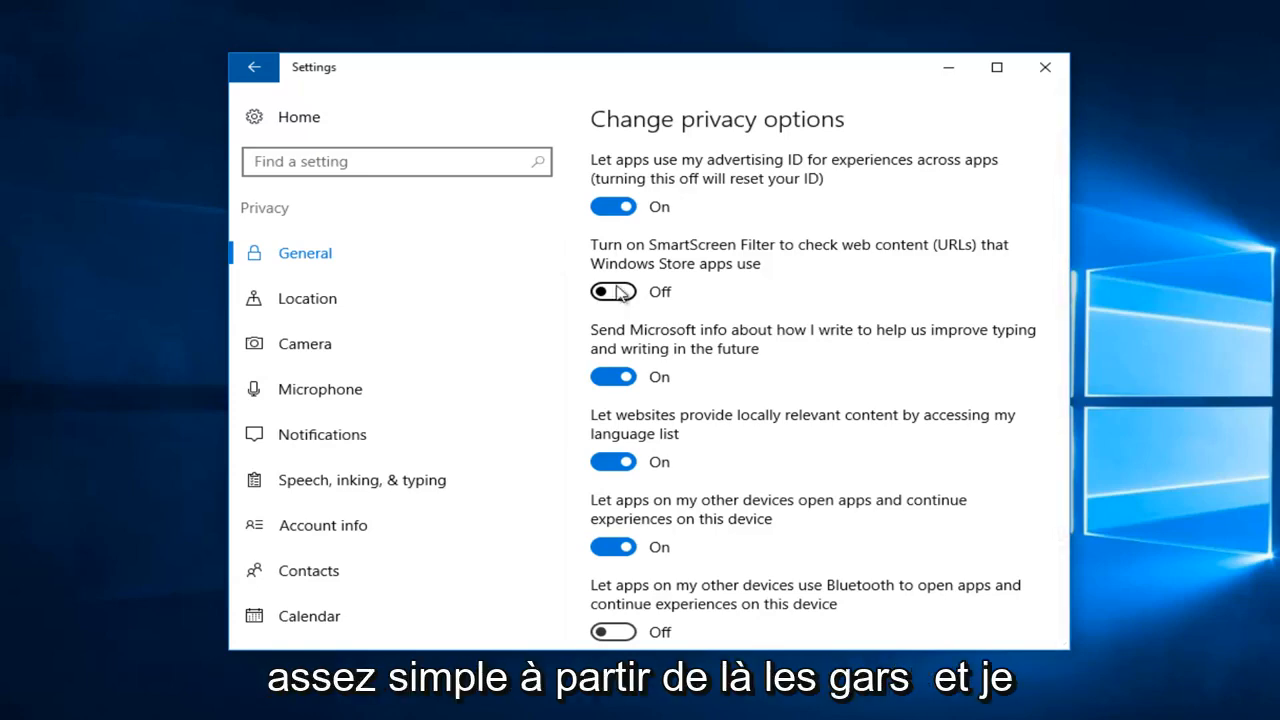
{"action": "left_click", "coordinate": [1045, 67]}
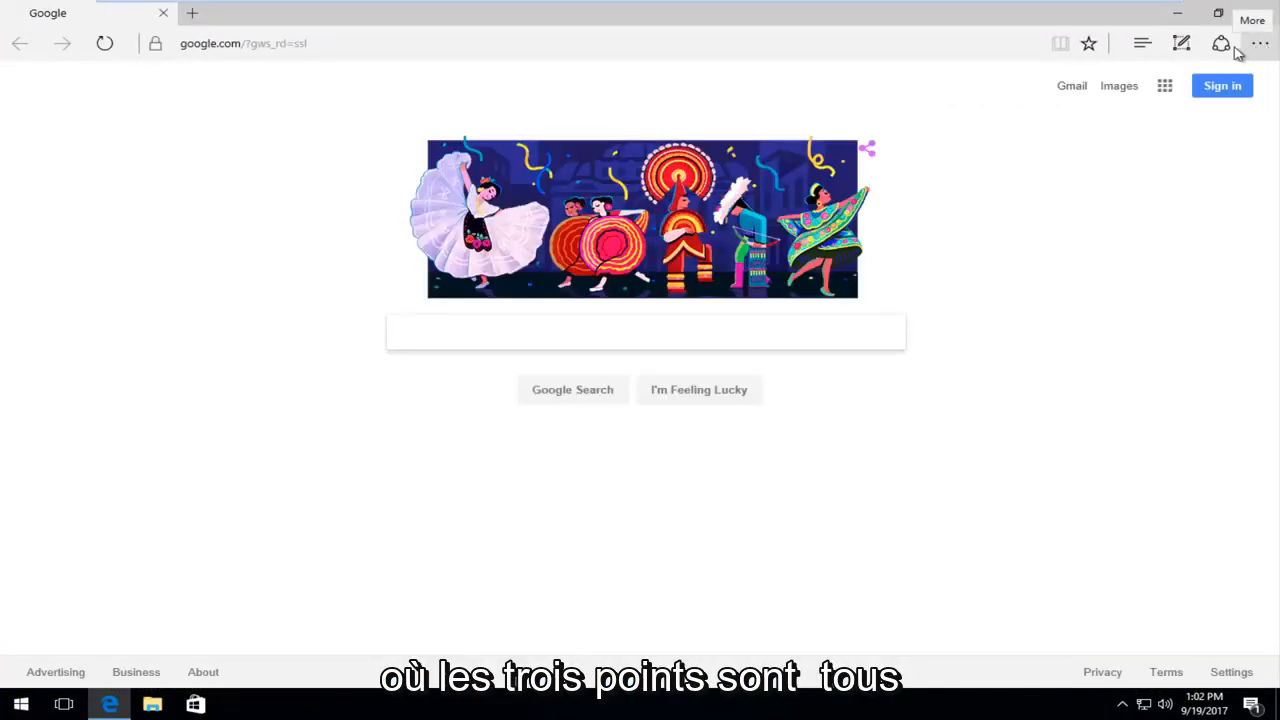
Switch off SmartScreen Filter in Microsoft Edge's advanced settings, then close Edge.
{"action": "left_click", "coordinate": [1259, 43]}
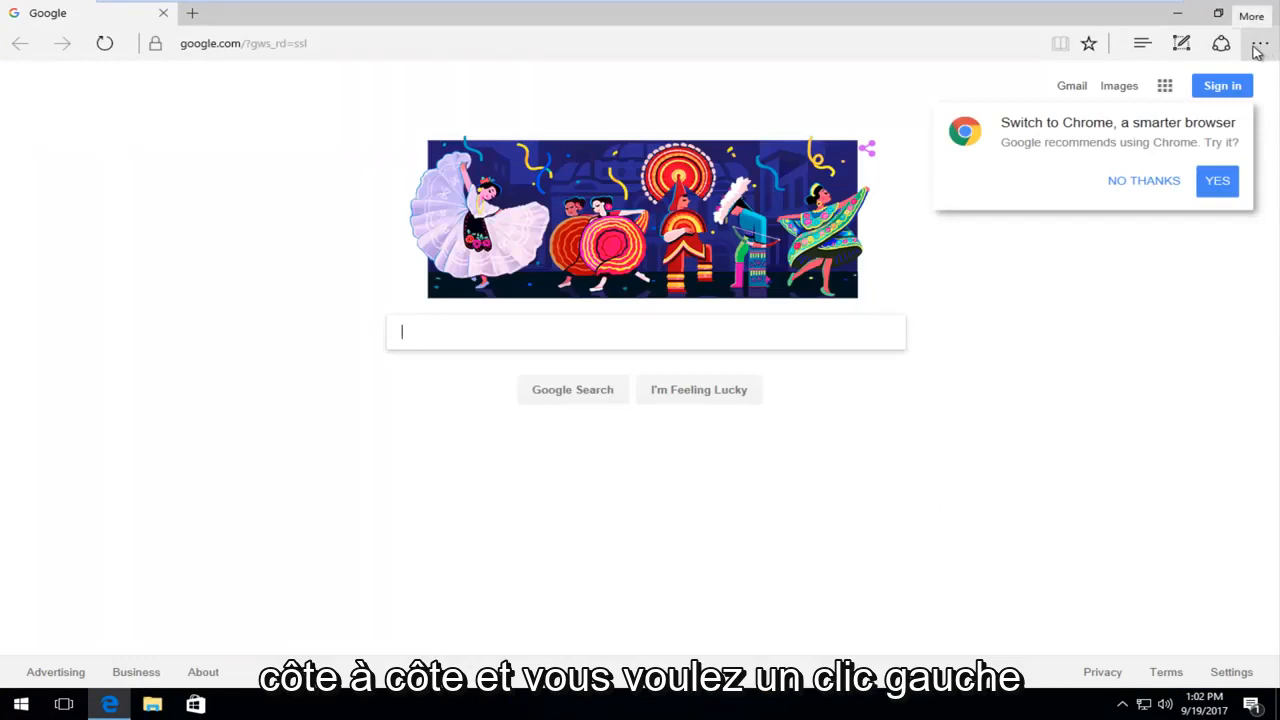
{"action": "left_click", "coordinate": [1259, 43]}
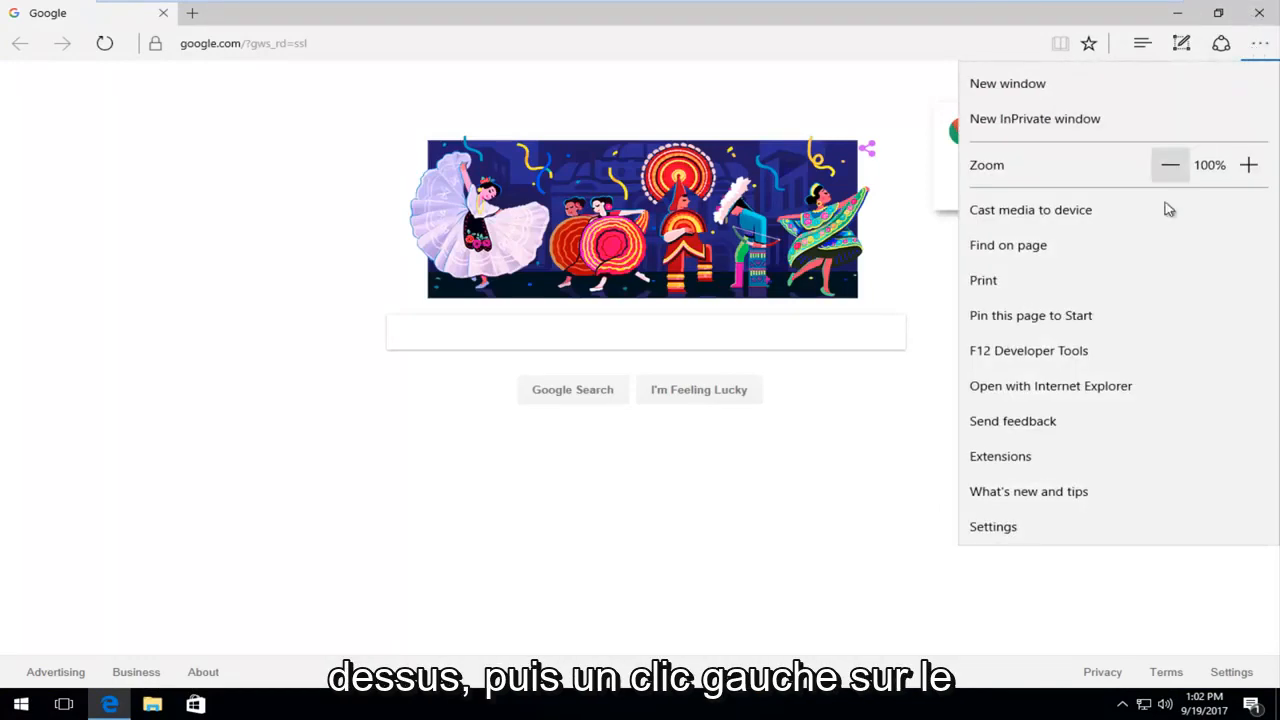
{"action": "left_click", "coordinate": [993, 526]}
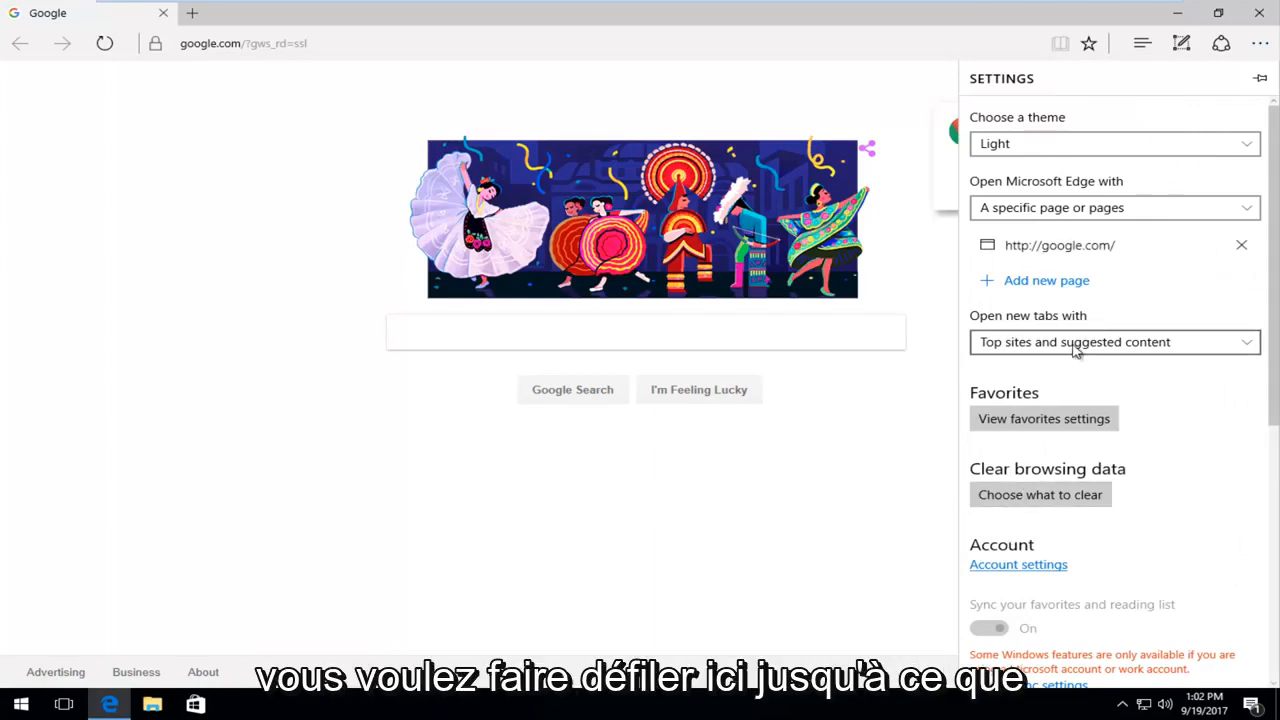
{"action": "scroll", "scroll_direction": "down", "scroll_amount": 3}
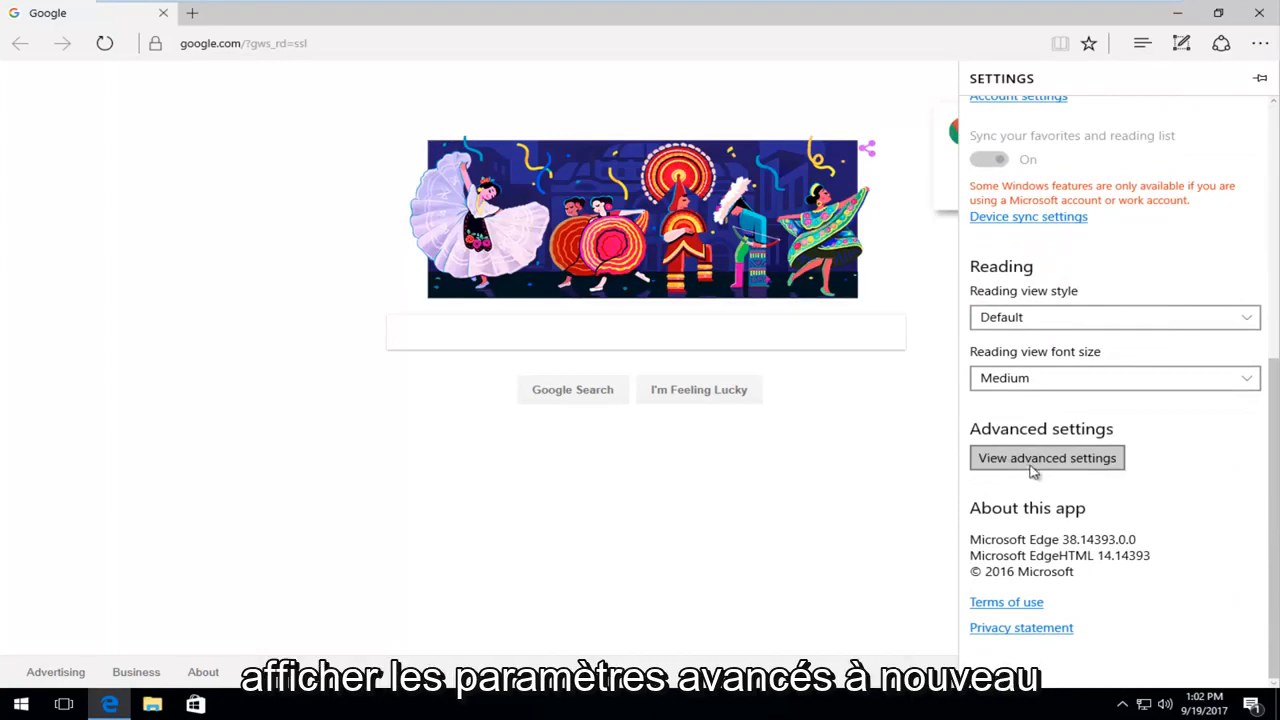
{"action": "left_click", "coordinate": [1046, 457]}
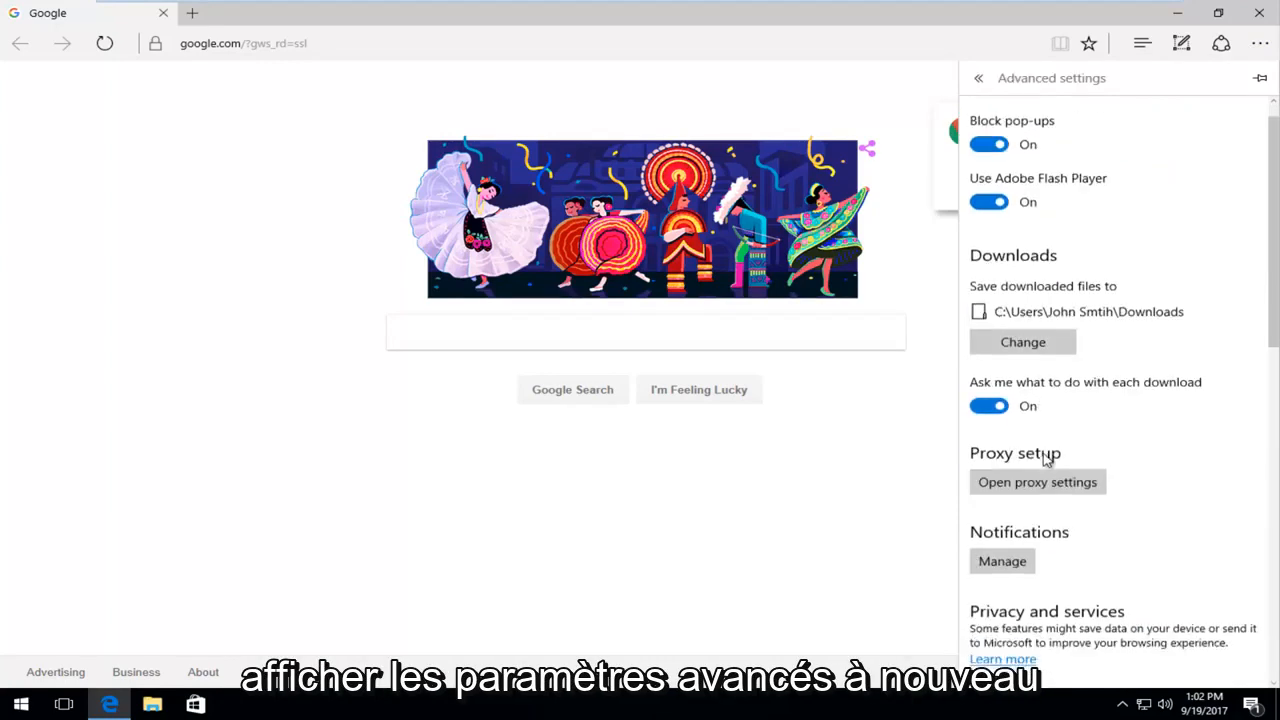
{"action": "scroll", "scroll_direction": "down", "scroll_amount": 3}
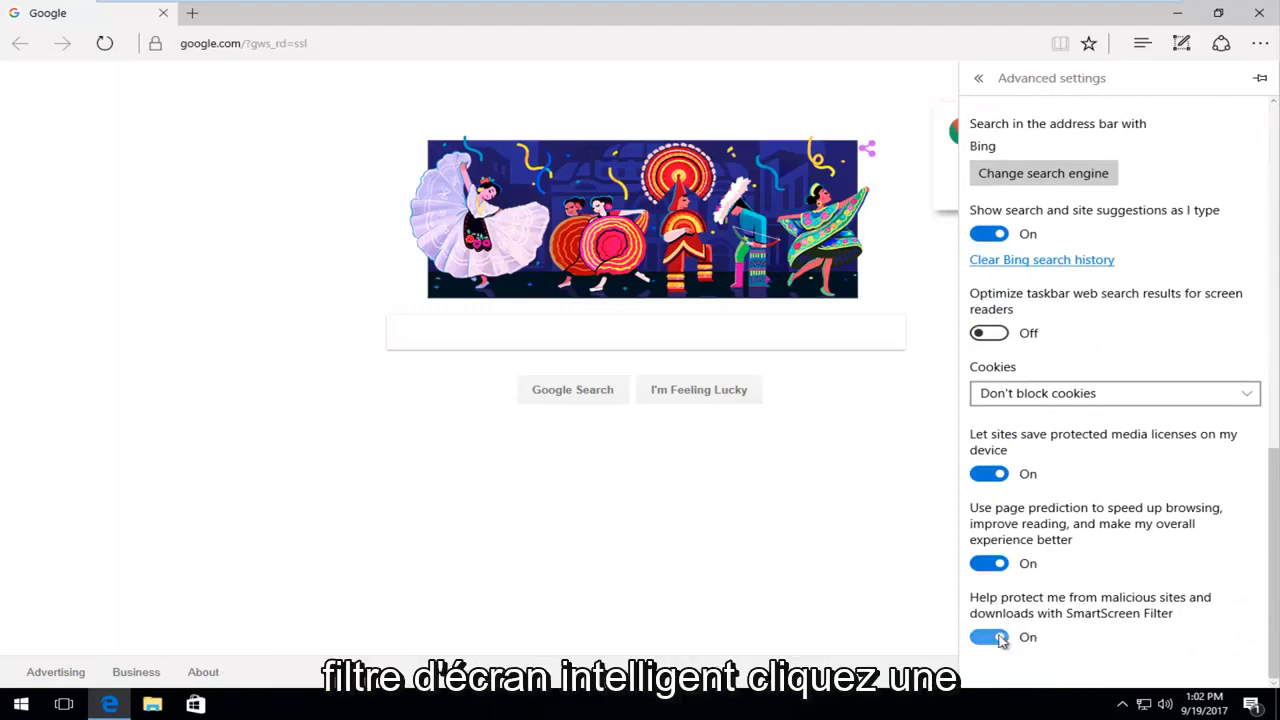
{"action": "left_click", "coordinate": [988, 637]}
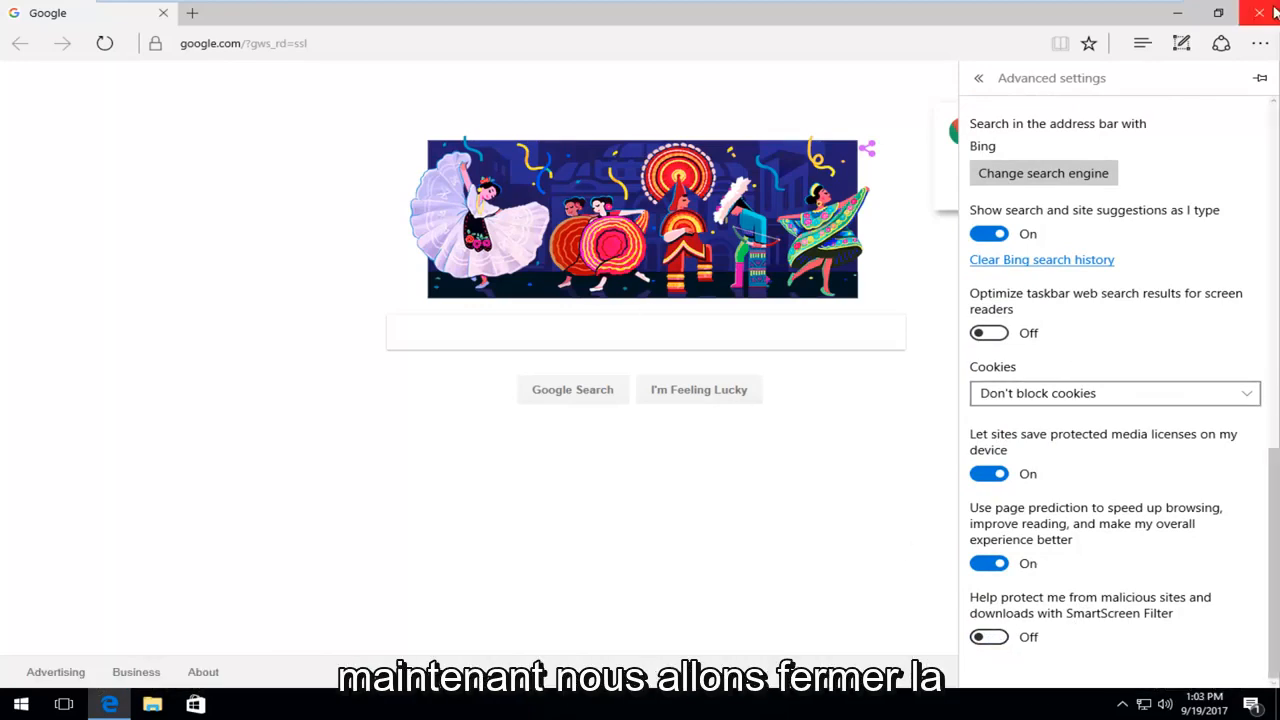
{"action": "left_click", "coordinate": [1259, 13]}
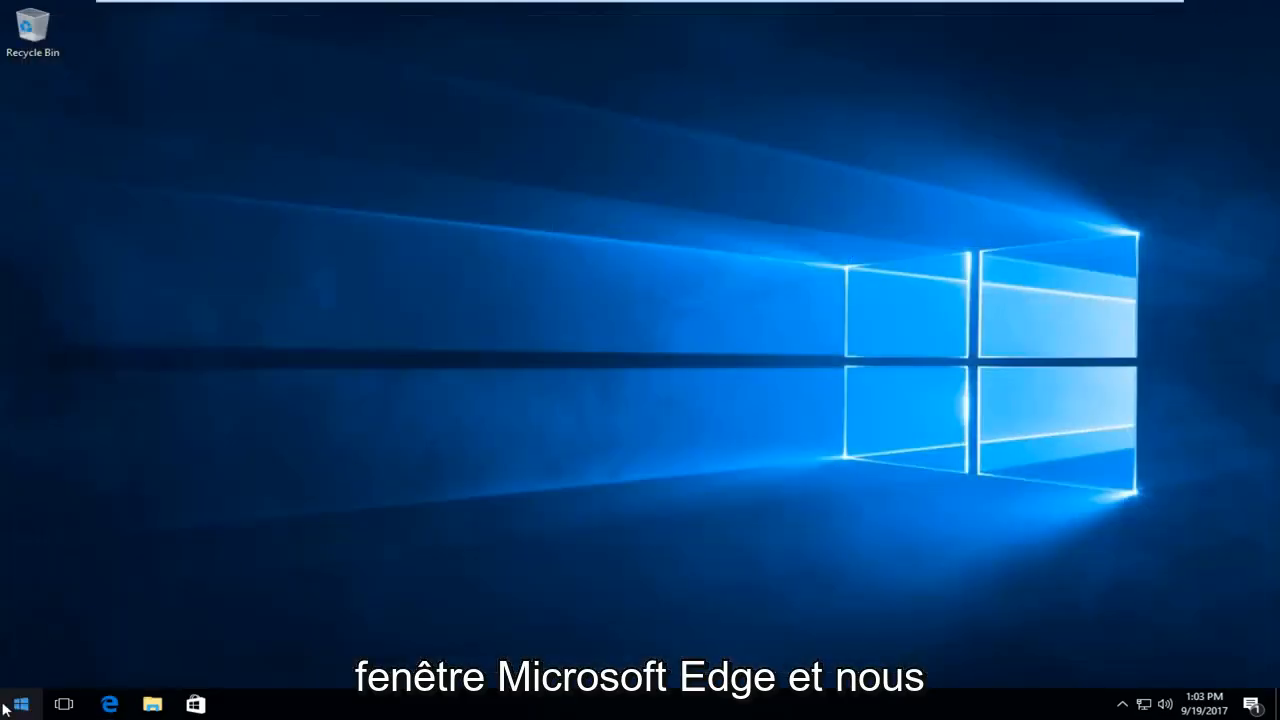
Search 'reg' in Start and run regedit as administrator, approving the User Account Control prompt.
{"action": "left_click", "coordinate": [19, 703]}
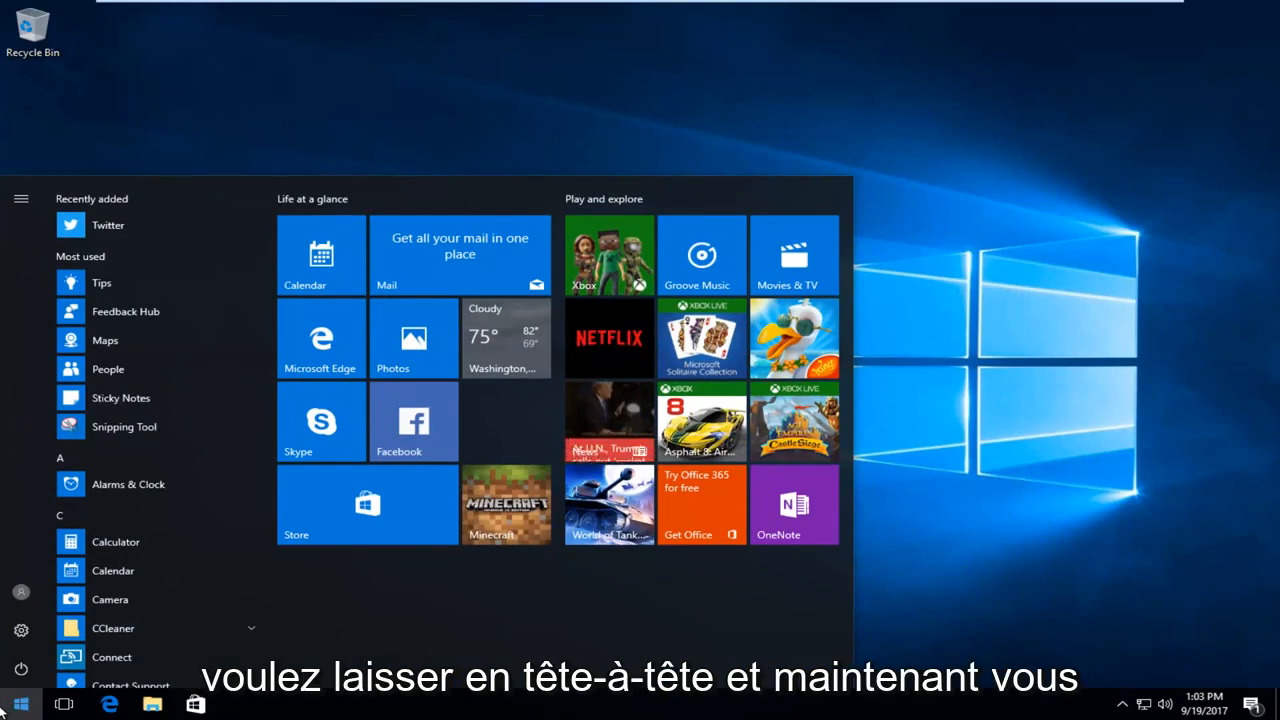
{"action": "type", "text": "regedit"}
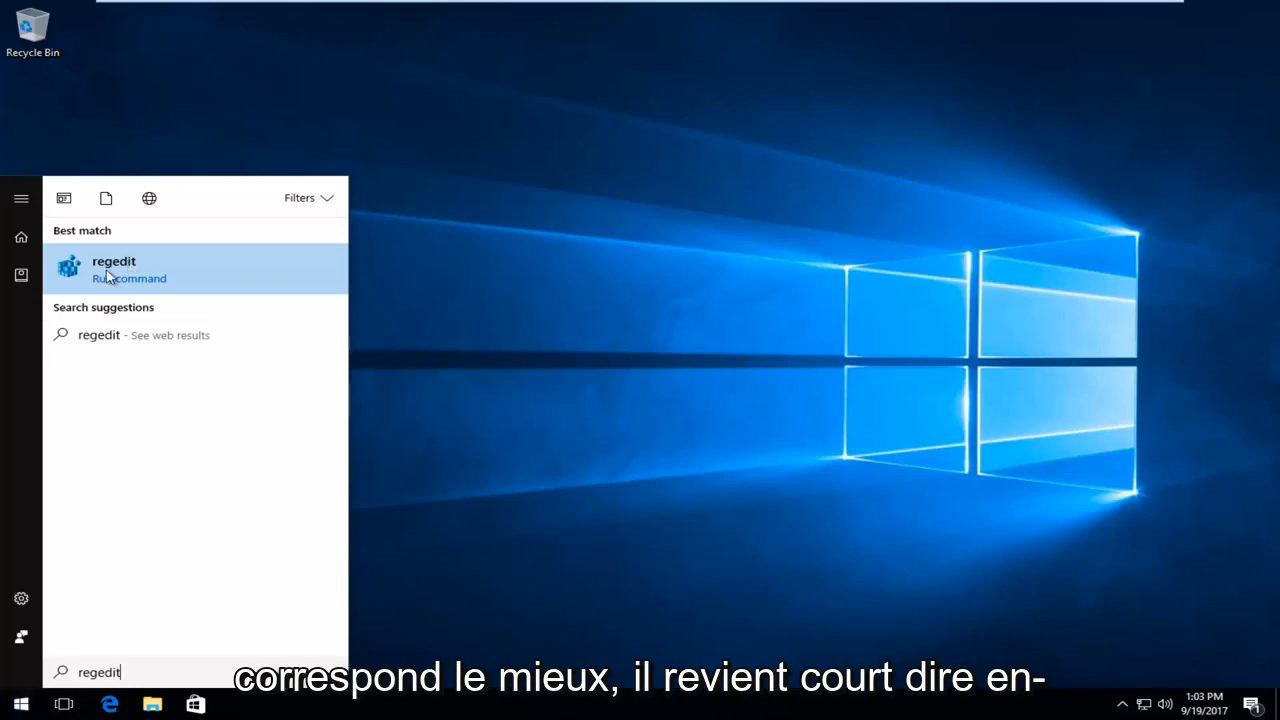
{"action": "mouse_move", "coordinate": [105, 285]}
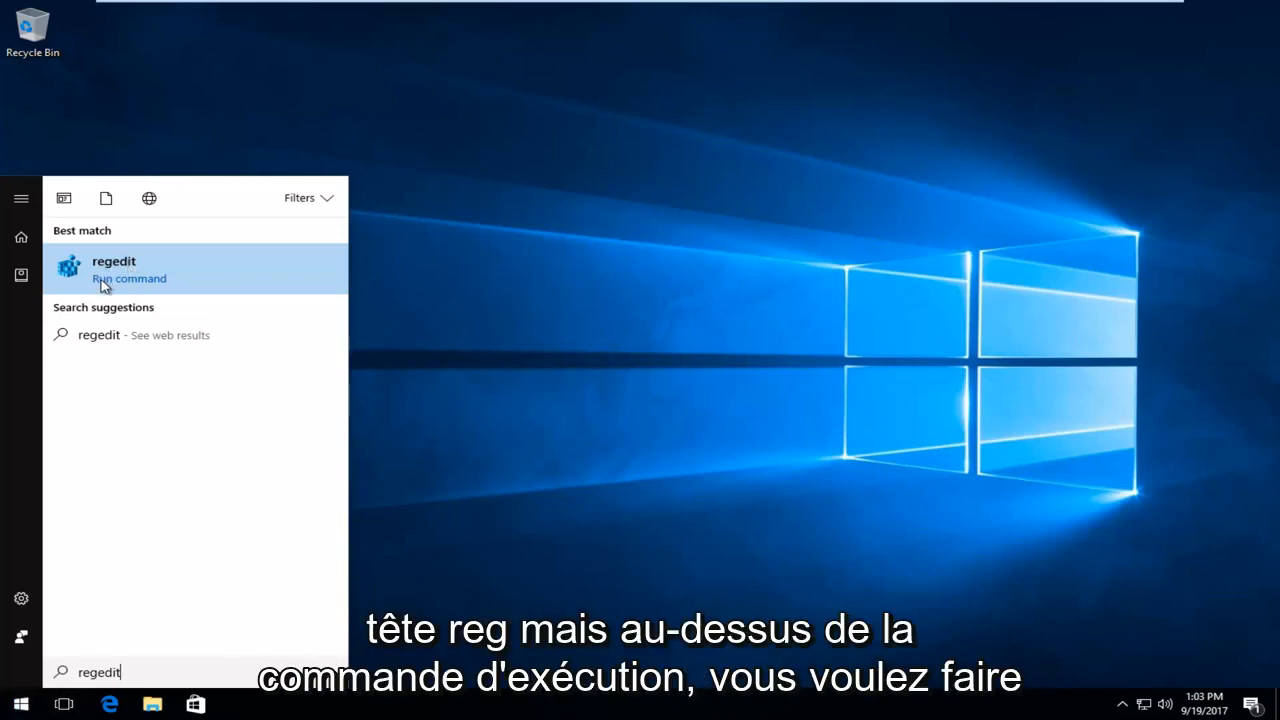
{"action": "right_click", "coordinate": [113, 265]}
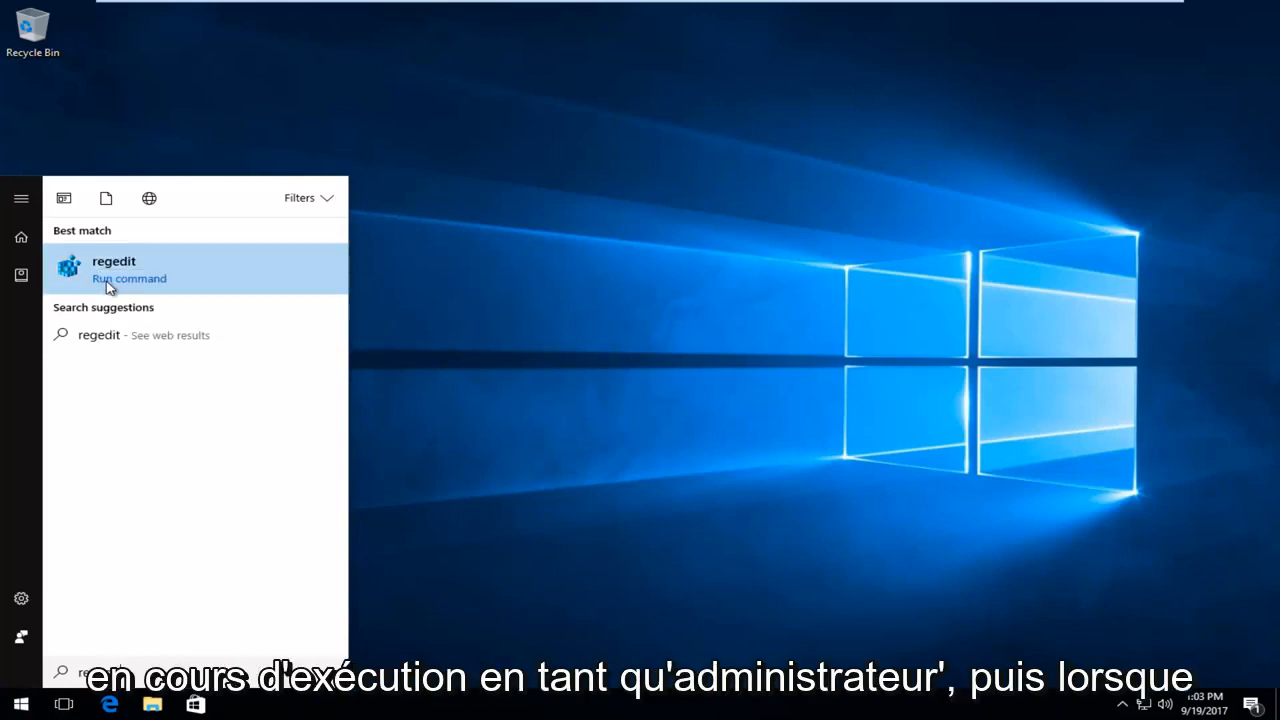
{"action": "left_click", "coordinate": [113, 261]}
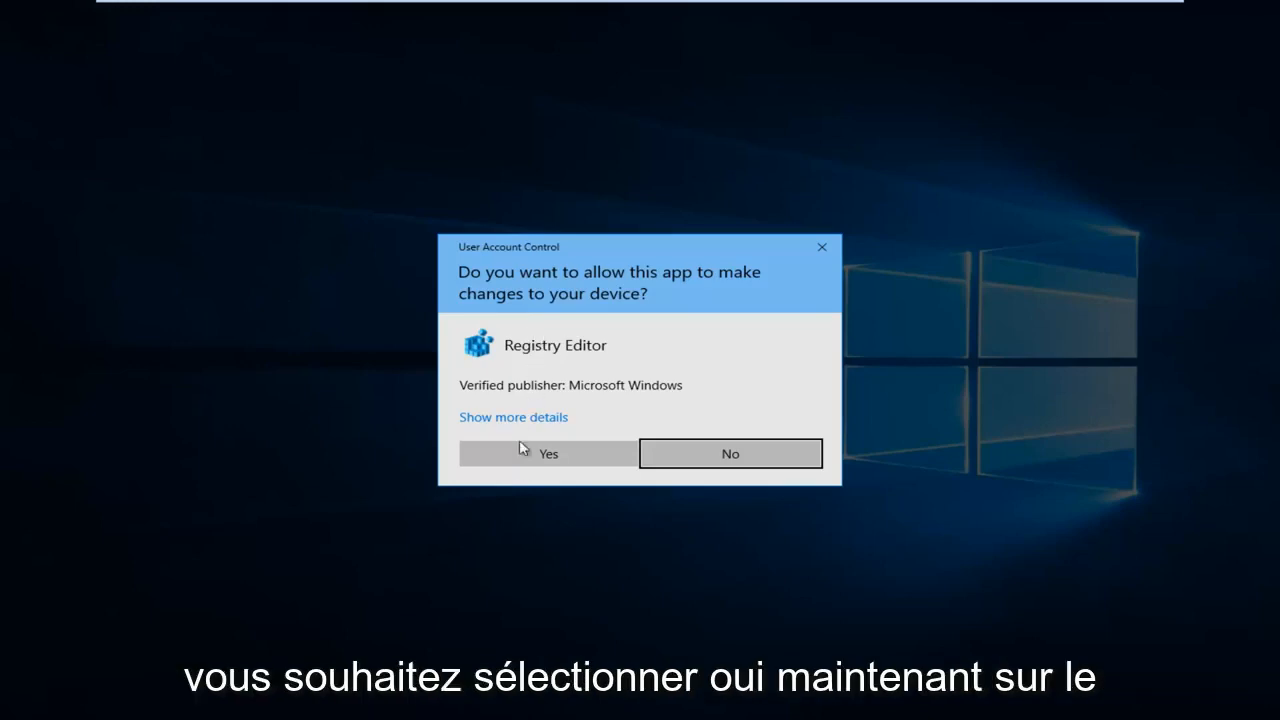
{"action": "left_click", "coordinate": [547, 453]}
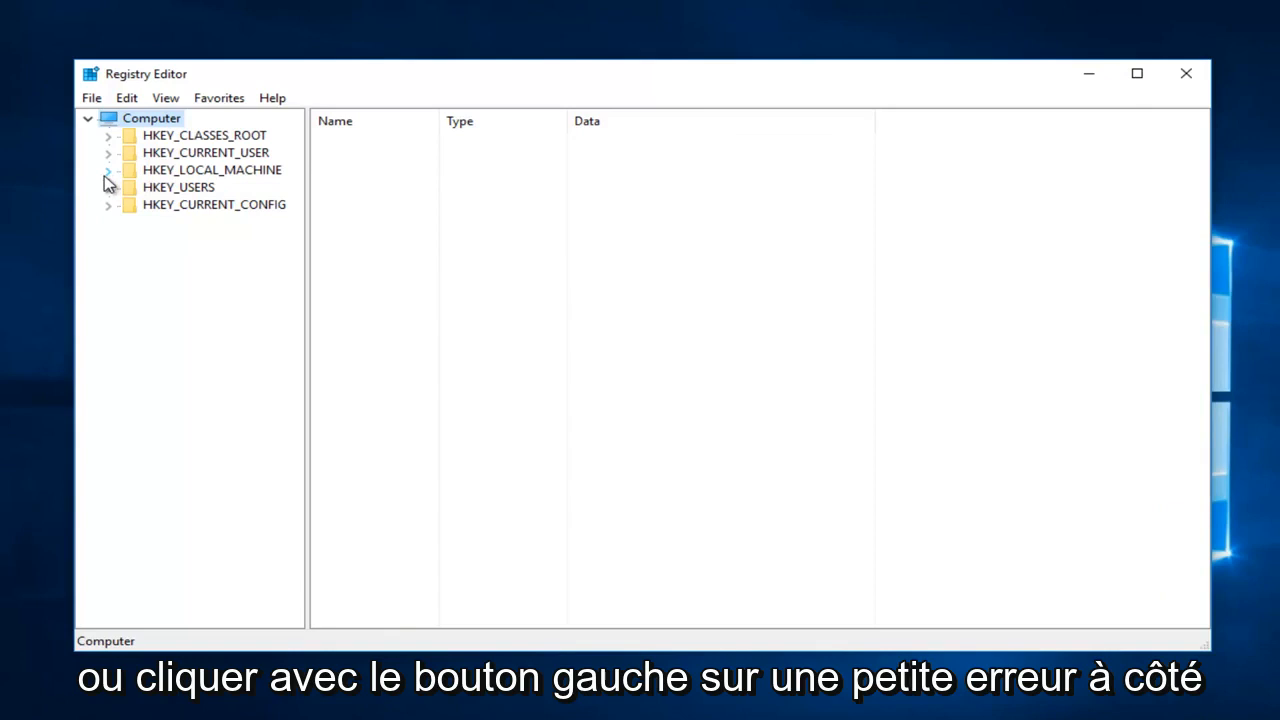
Expand the tree to HKEY_LOCAL_MACHINE\SOFTWARE\Microsoft\Windows\CurrentVersion\Explorer, widening the tree pane.
{"action": "left_click", "coordinate": [108, 169]}
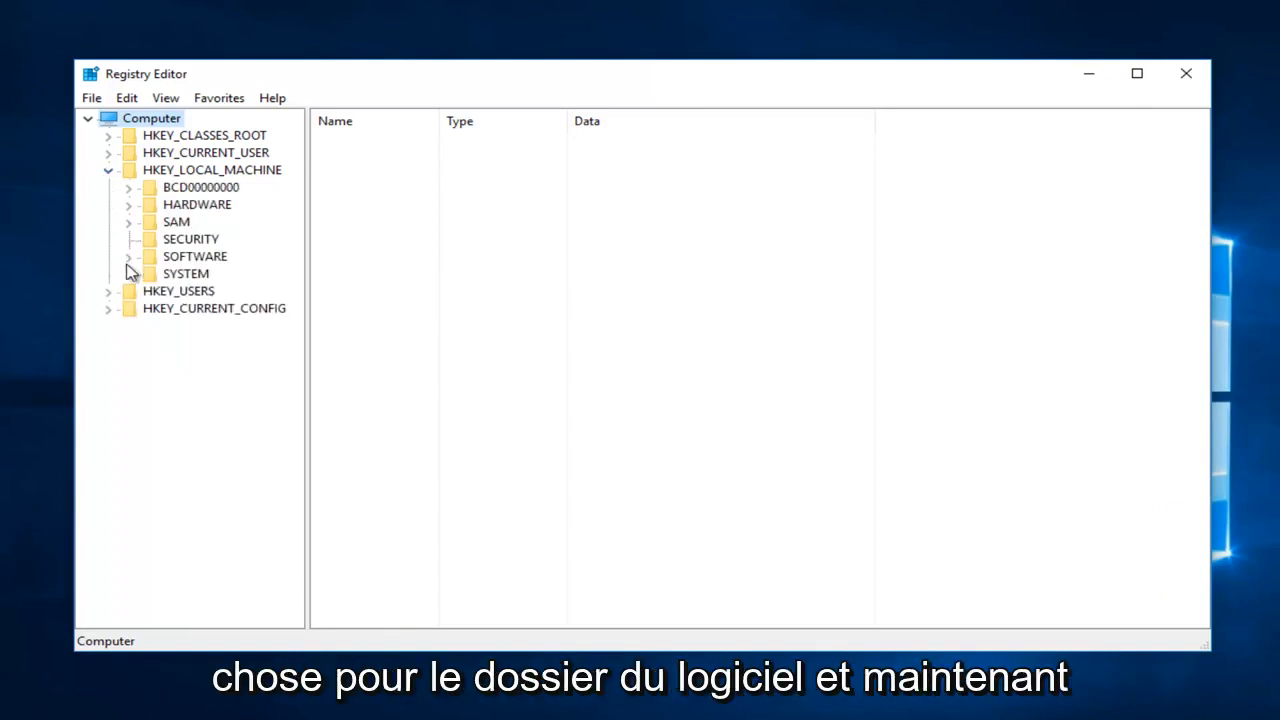
{"action": "left_click", "coordinate": [129, 256]}
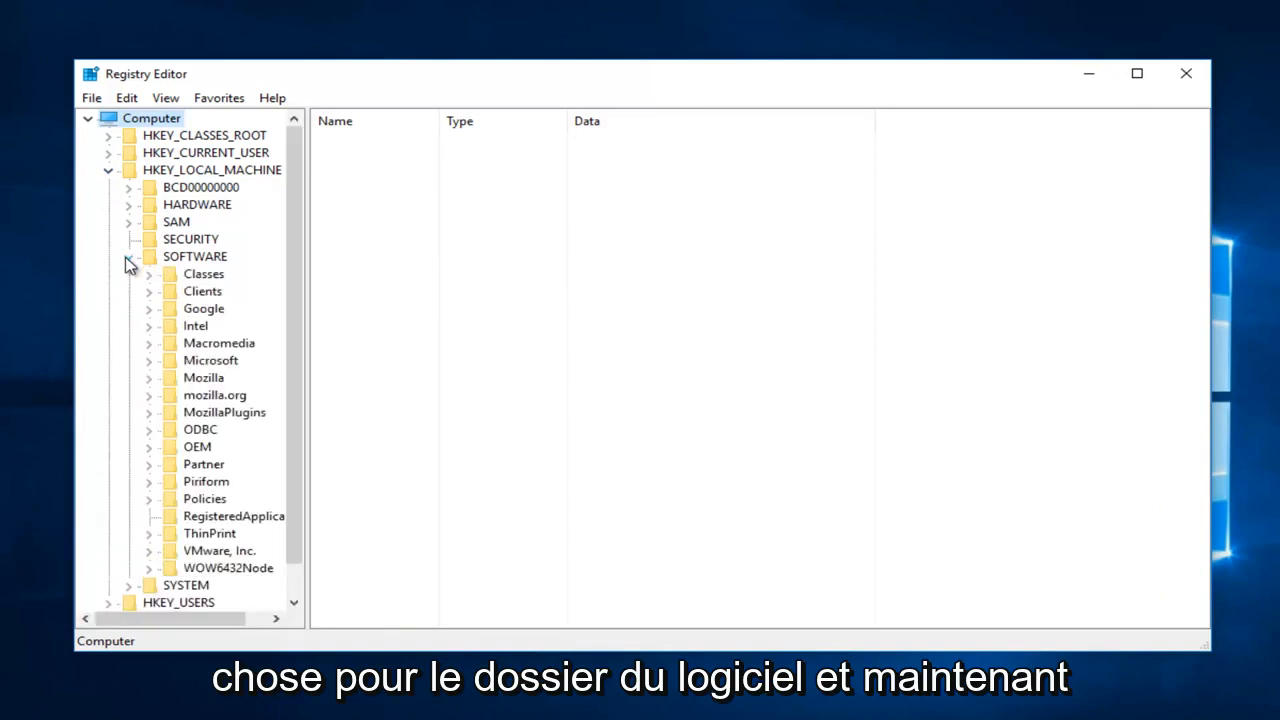
{"action": "left_click", "coordinate": [128, 256]}
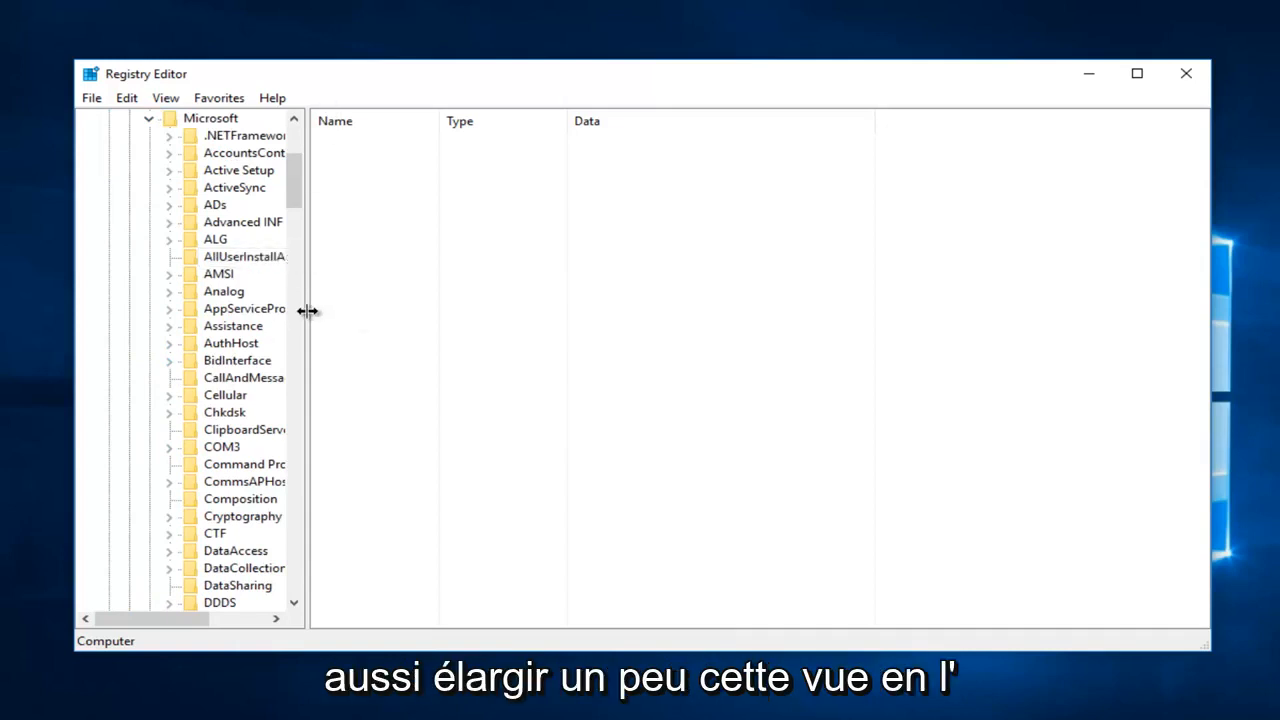
{"action": "left_click_drag", "start_coordinate": [308, 310], "coordinate": [380, 310]}
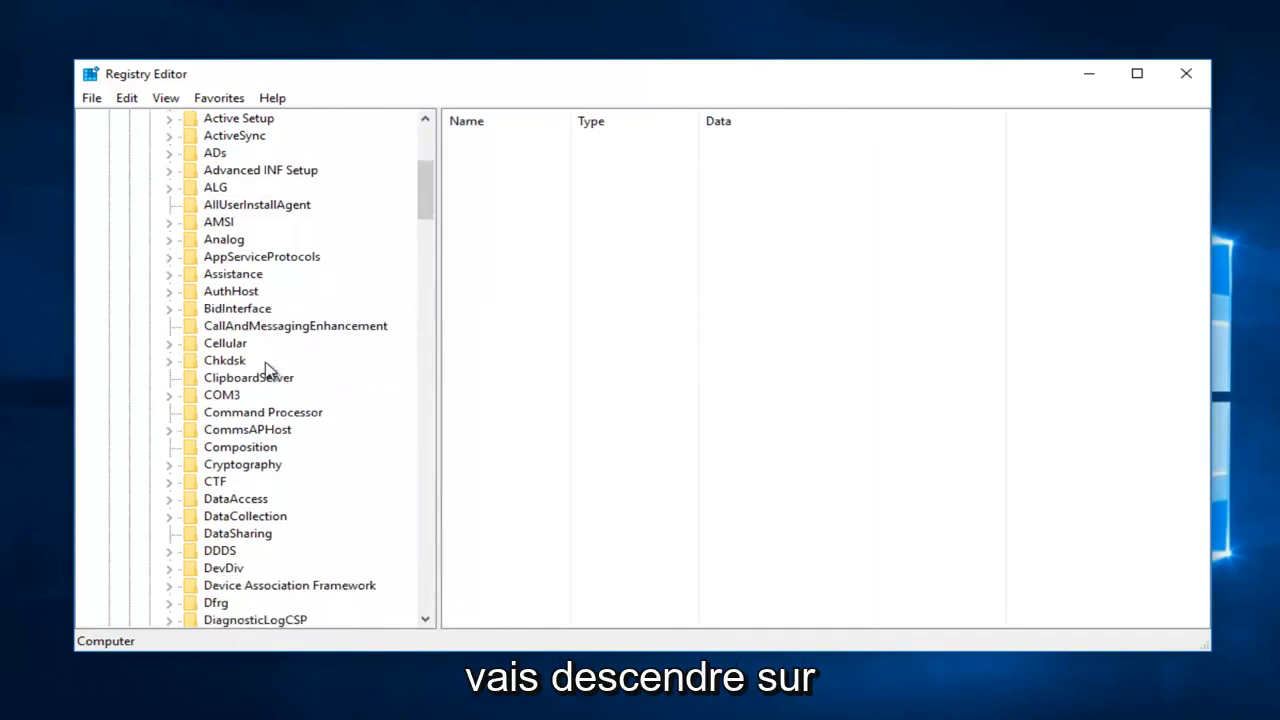
{"action": "scroll", "scroll_direction": "down", "scroll_amount": 3}
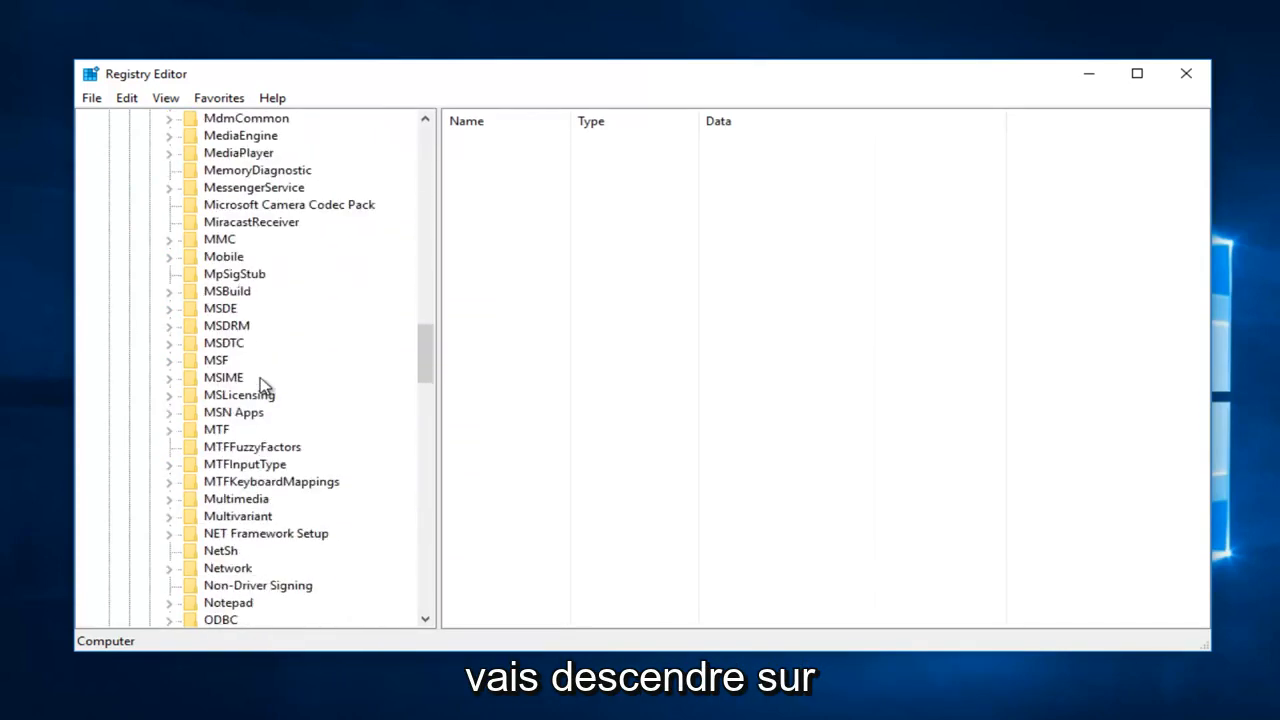
{"action": "scroll", "scroll_direction": "down", "scroll_amount": 3}
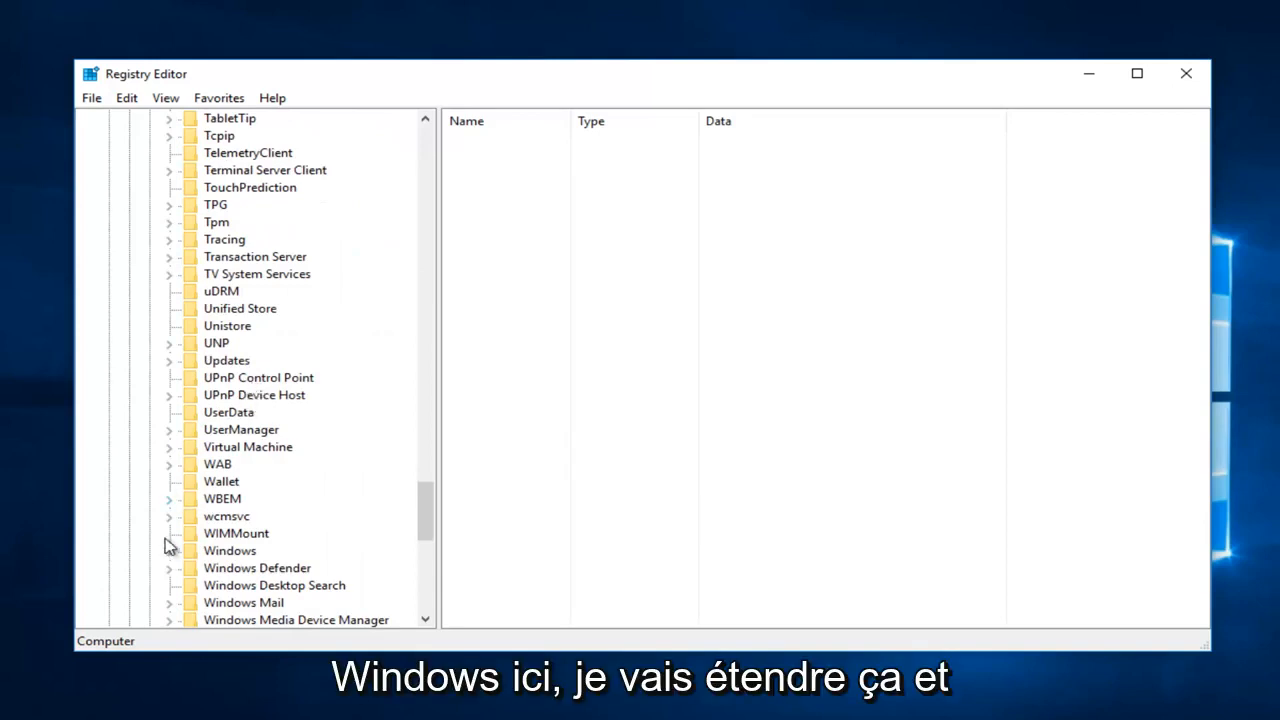
{"action": "left_click", "coordinate": [169, 550]}
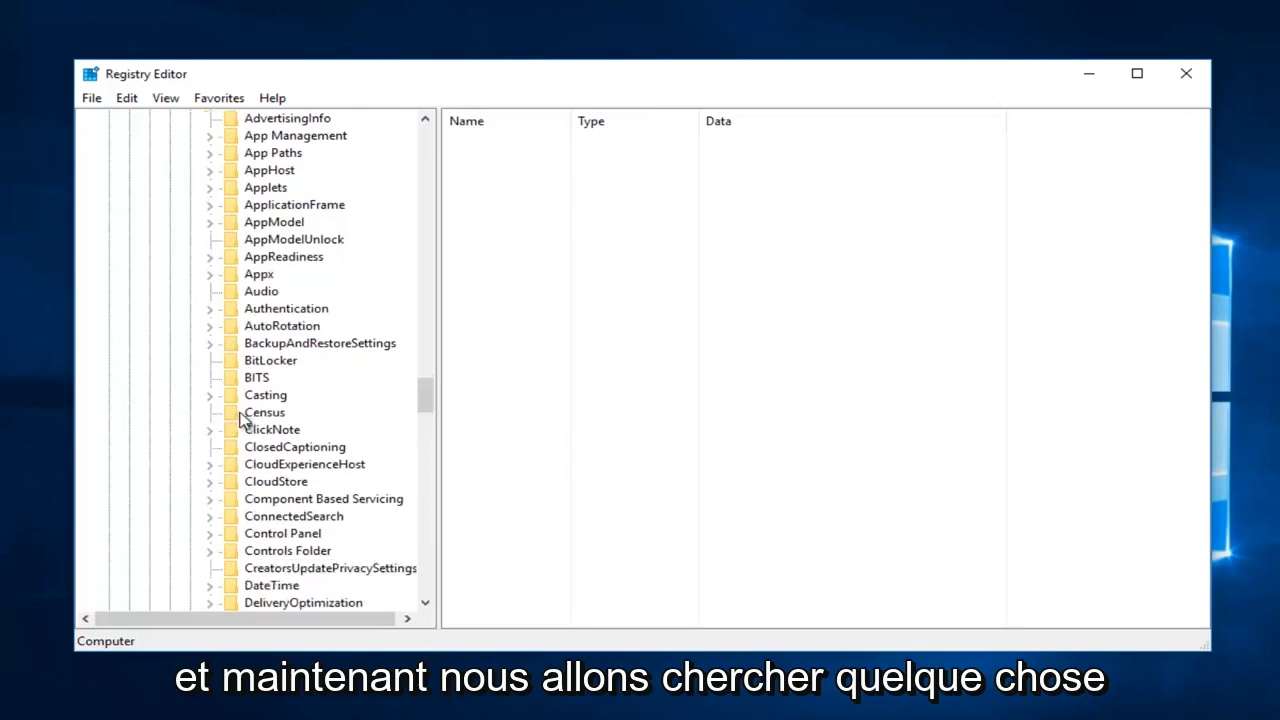
{"action": "left_click", "coordinate": [267, 550]}
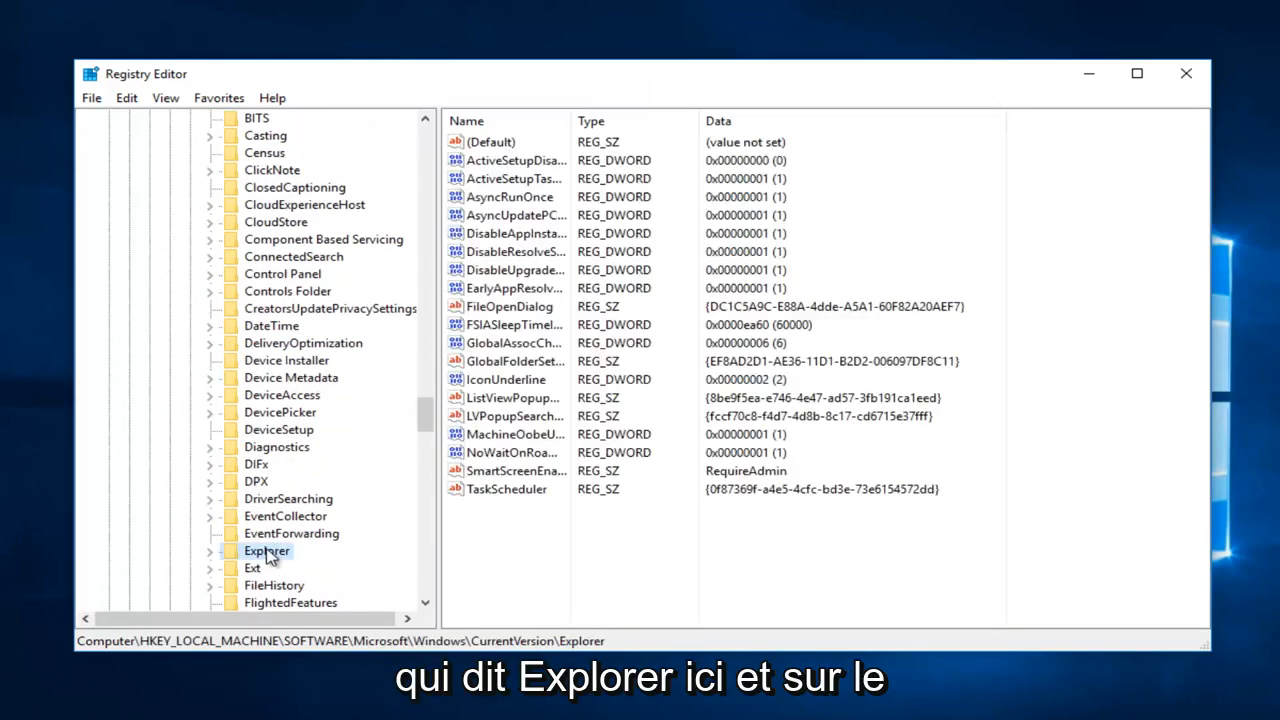
Change SmartScreenEnabled's value data from RequireAdmin to Off, then close Registry Editor.
{"action": "left_click", "coordinate": [515, 471]}
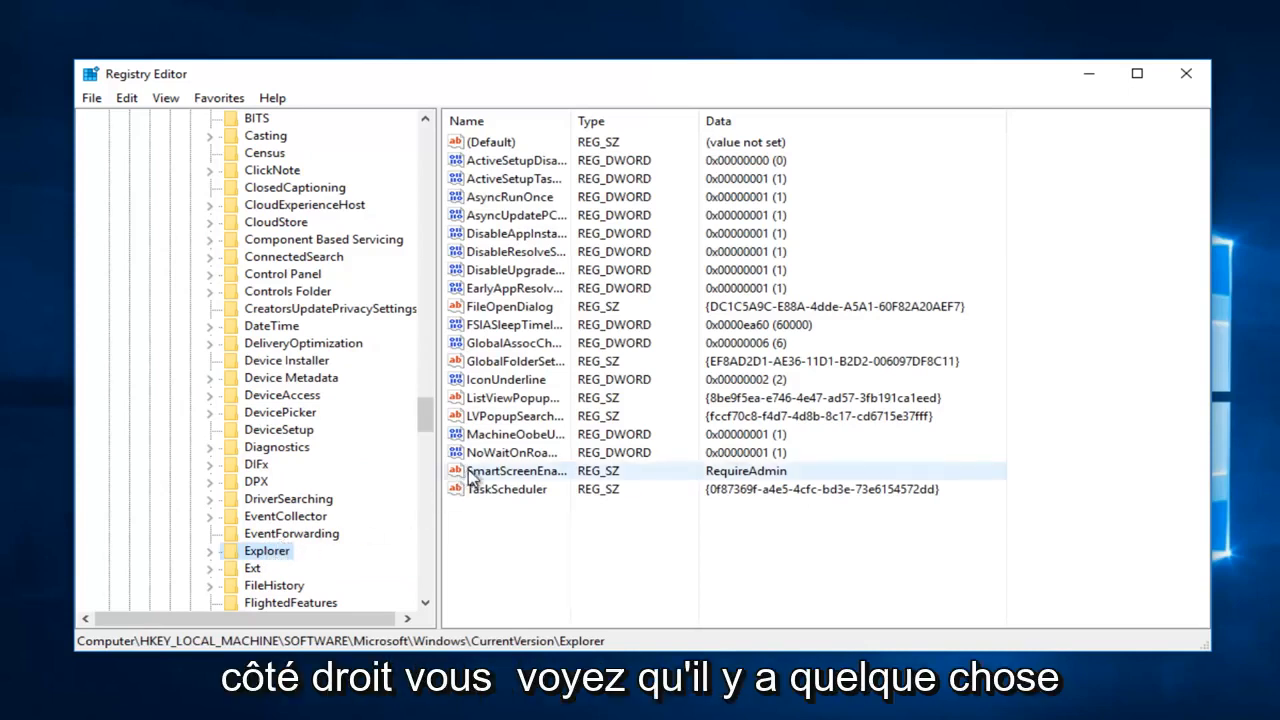
{"action": "double_click", "coordinate": [513, 471]}
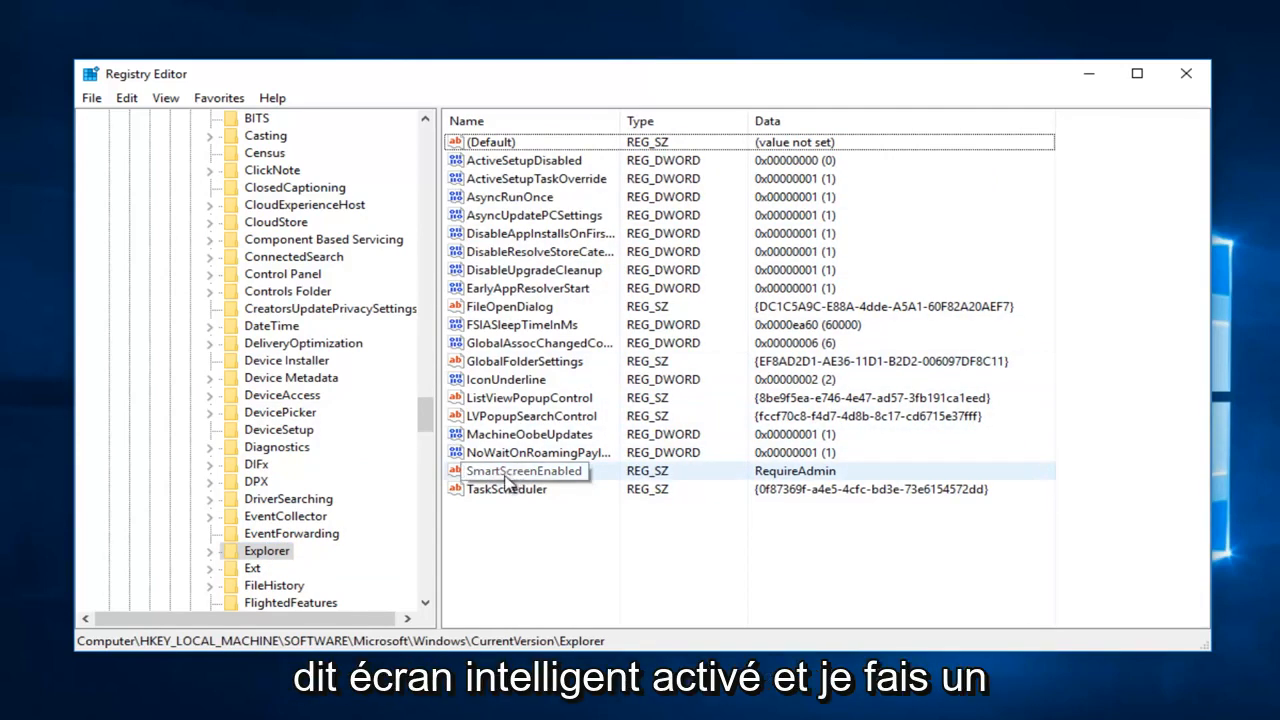
{"action": "right_click", "coordinate": [524, 471]}
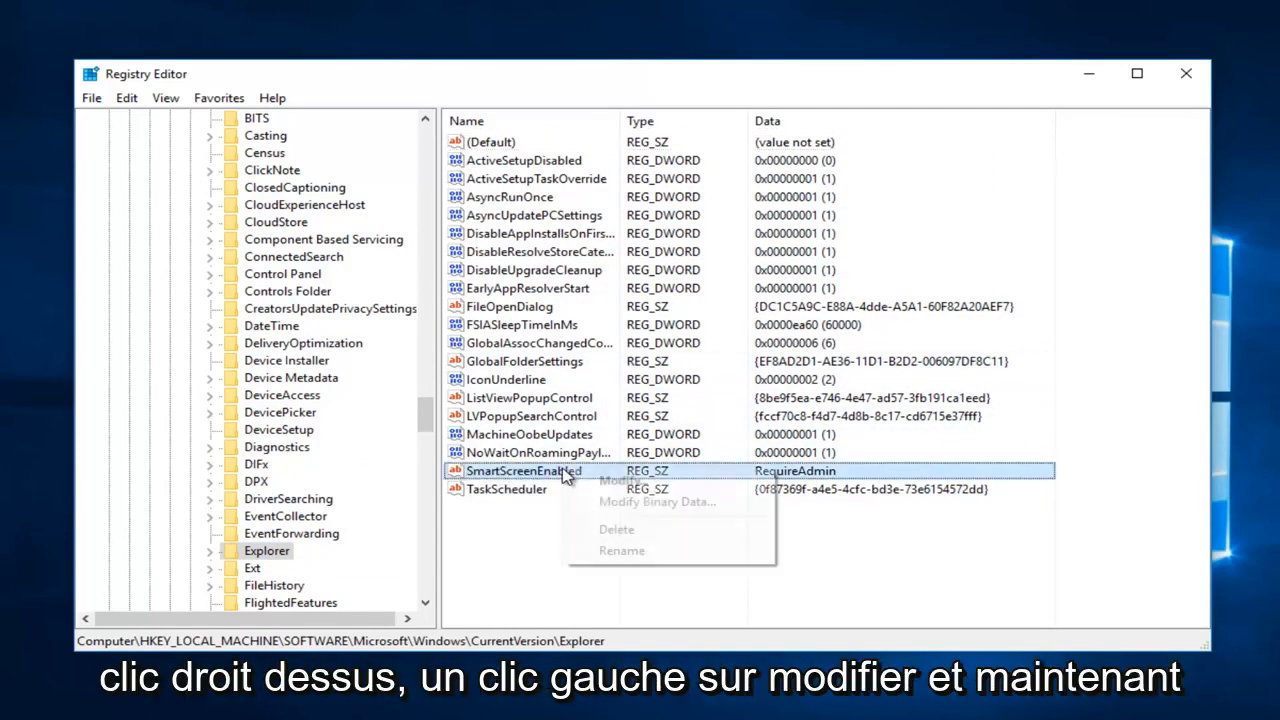
{"action": "left_click", "coordinate": [620, 481]}
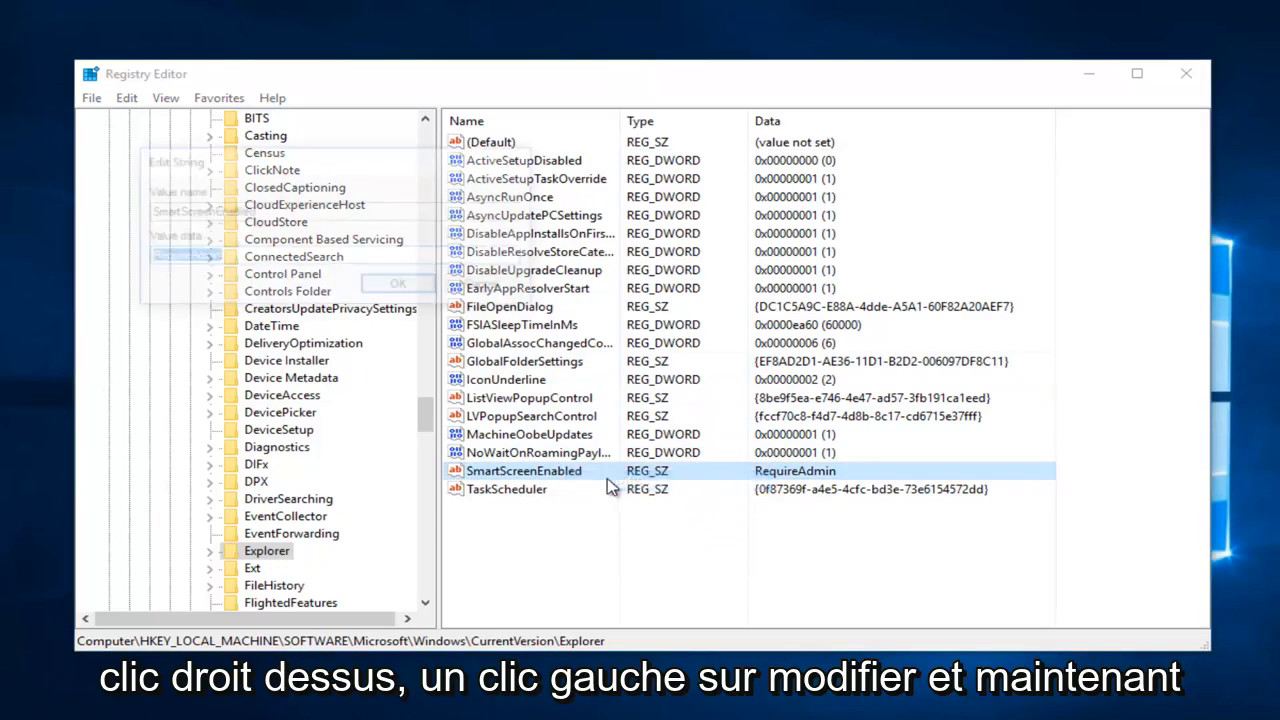
{"action": "double_click", "coordinate": [524, 470]}
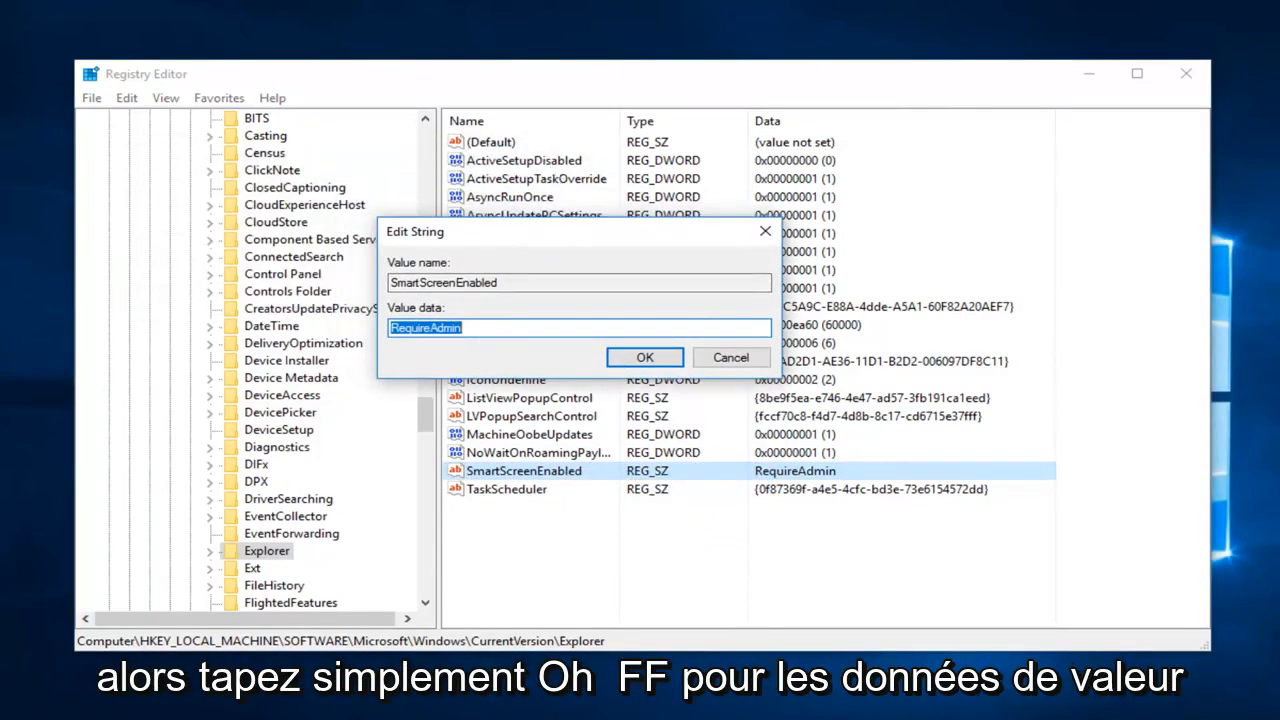
{"action": "type", "text": "Off"}
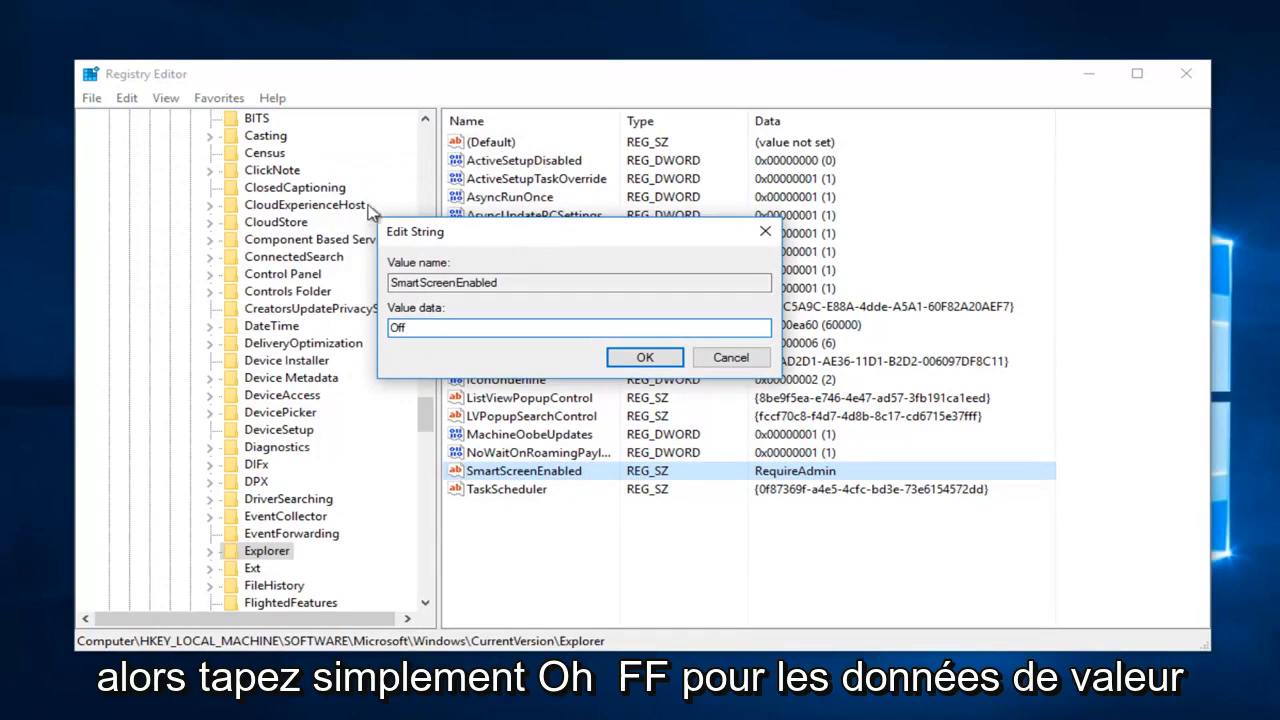
{"action": "left_click", "coordinate": [644, 357]}
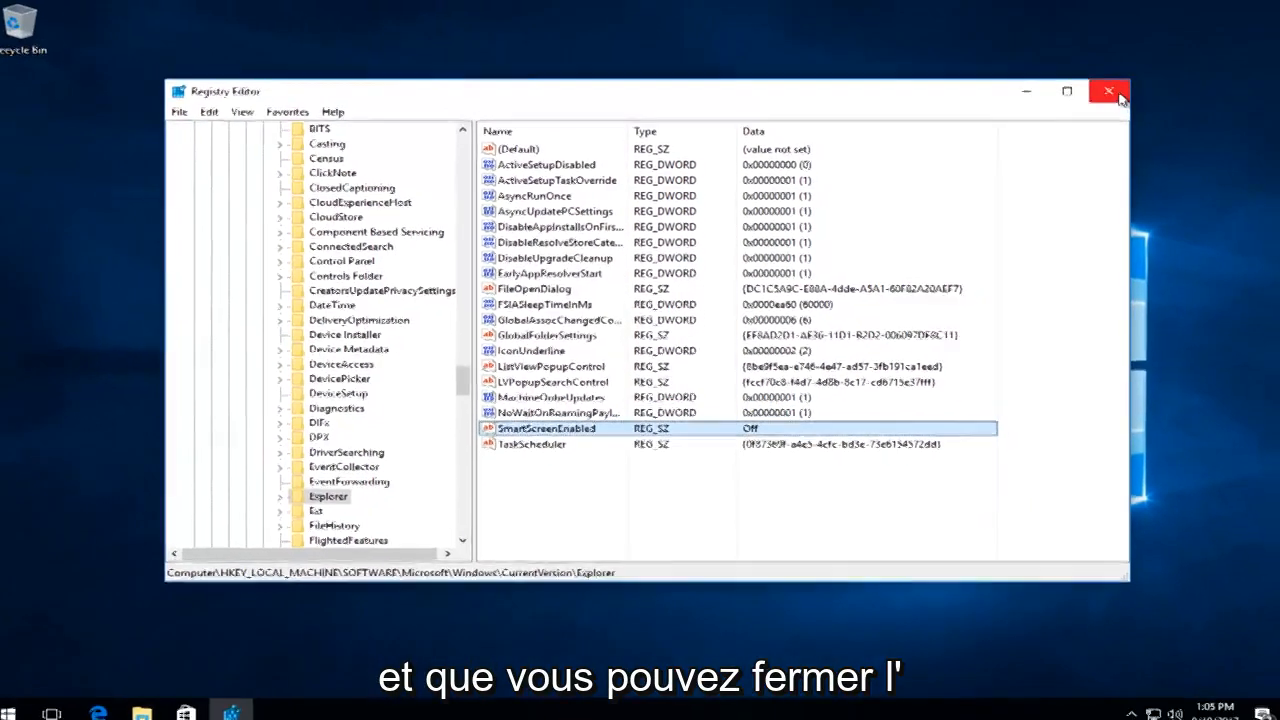
{"action": "left_click", "coordinate": [1108, 91]}
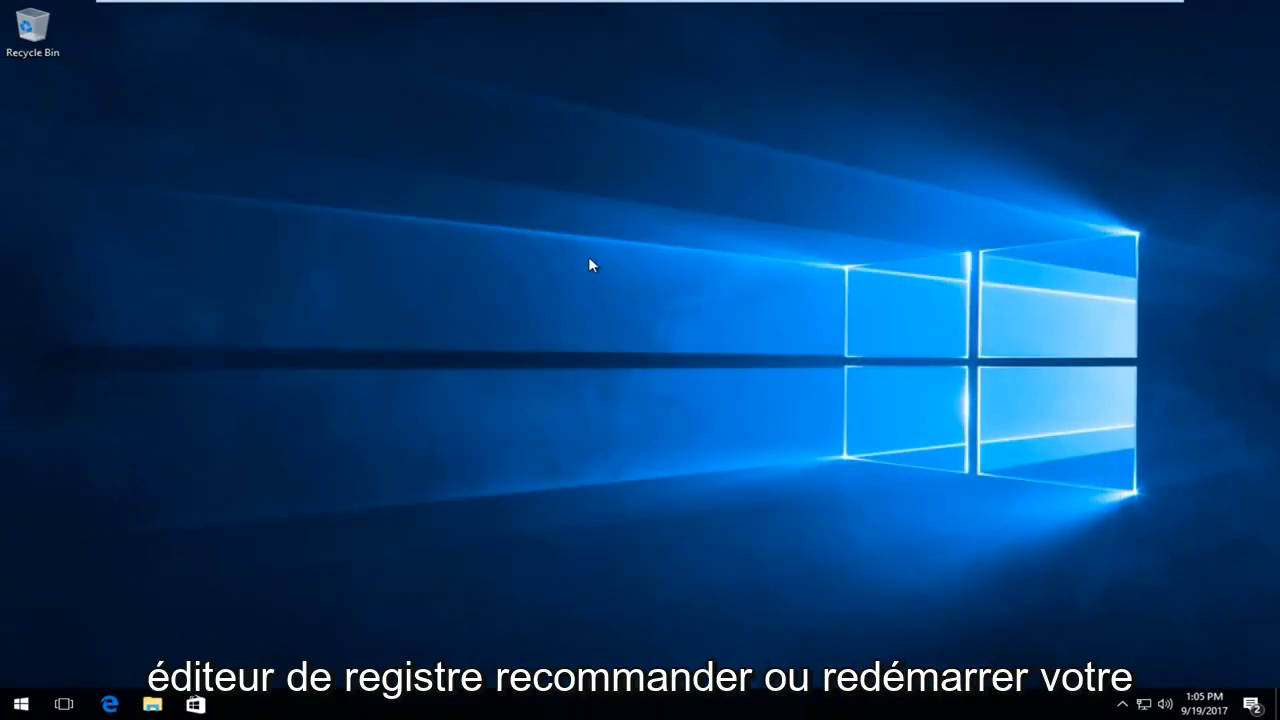